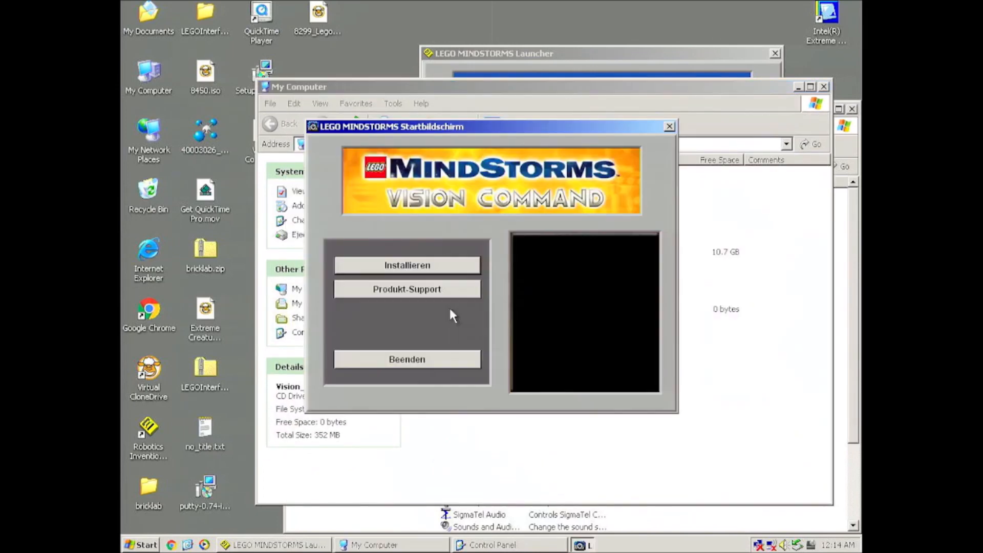
mouse_move(447, 268)
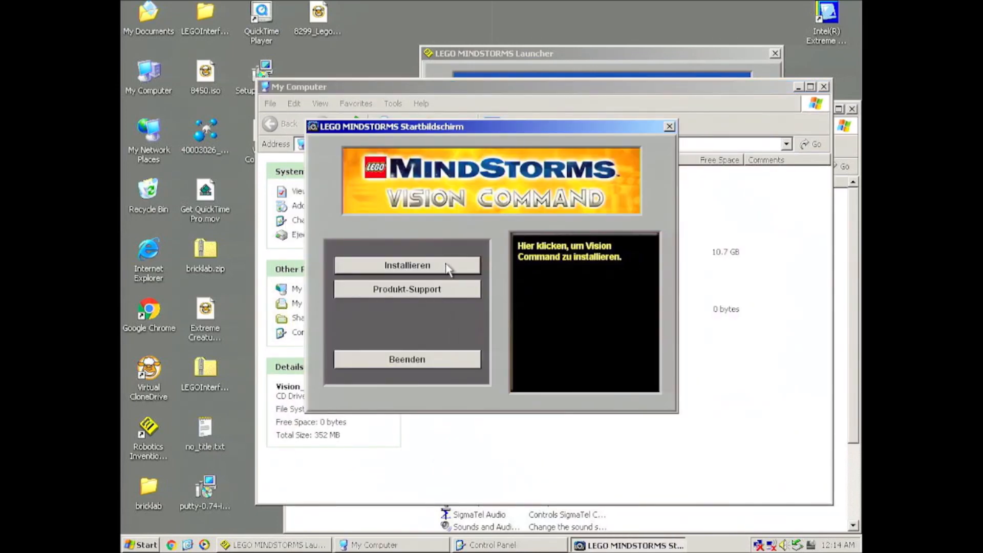
- Start the Vision Command install, accept the XP notice, keep the default folder and full setup type
left_click(406, 265)
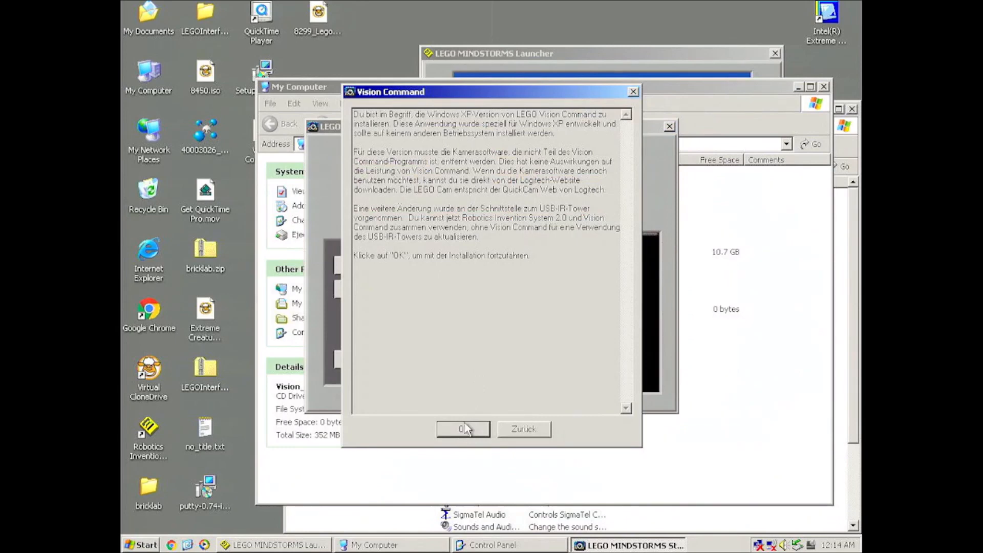
left_click(462, 429)
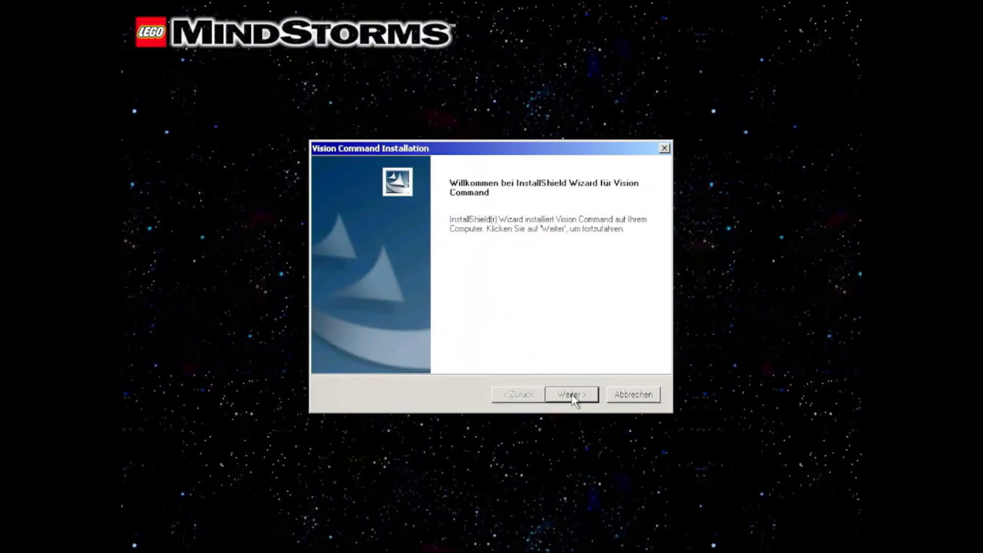
left_click(570, 394)
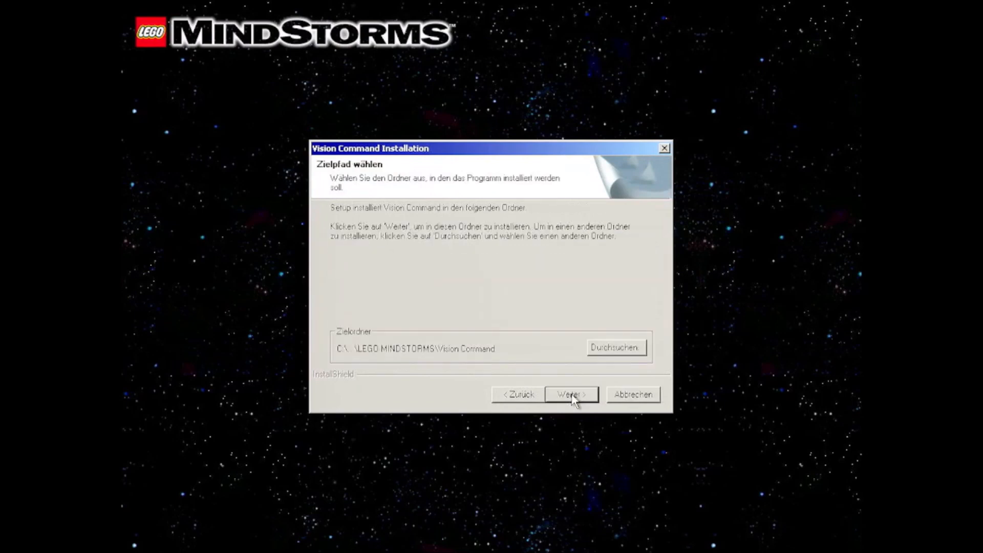
left_click(570, 394)
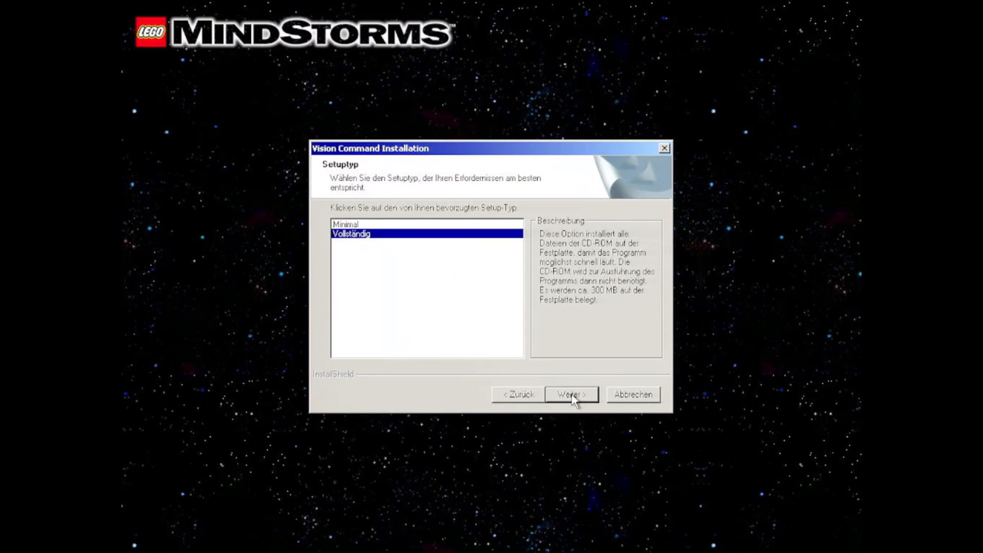
left_click(570, 394)
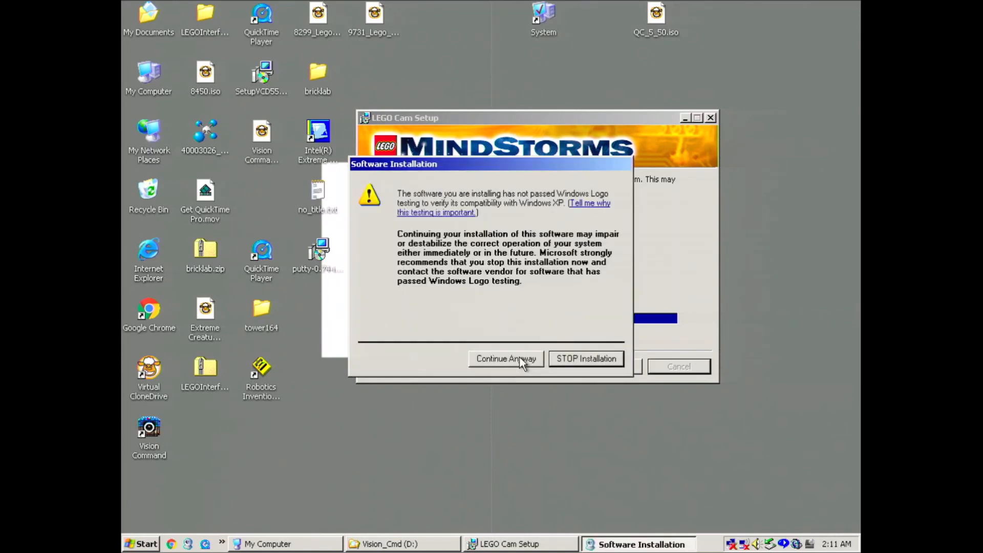
- Finish LEGO Cam Setup despite the warning and continue the QuickCam driver wizard with other programs closed
left_click(505, 358)
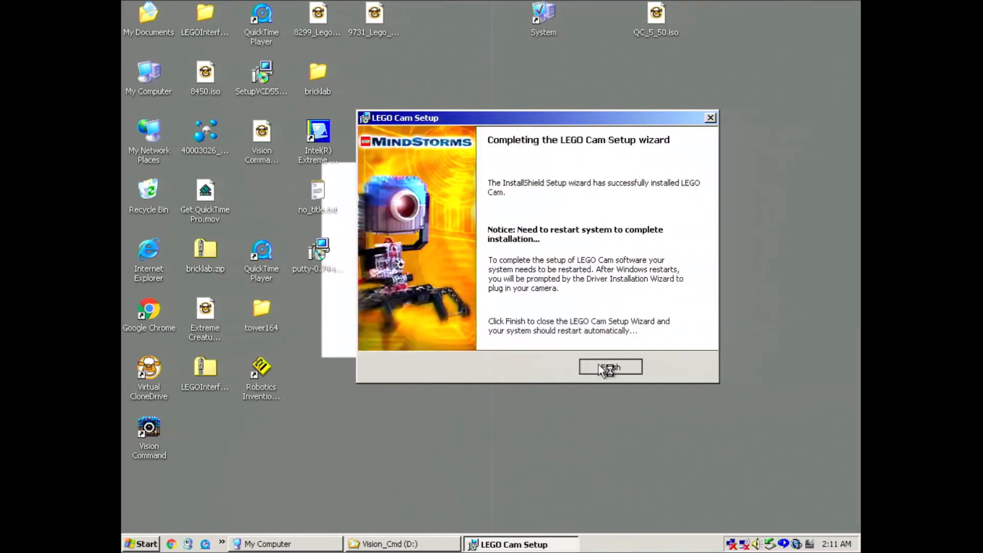
left_click(609, 367)
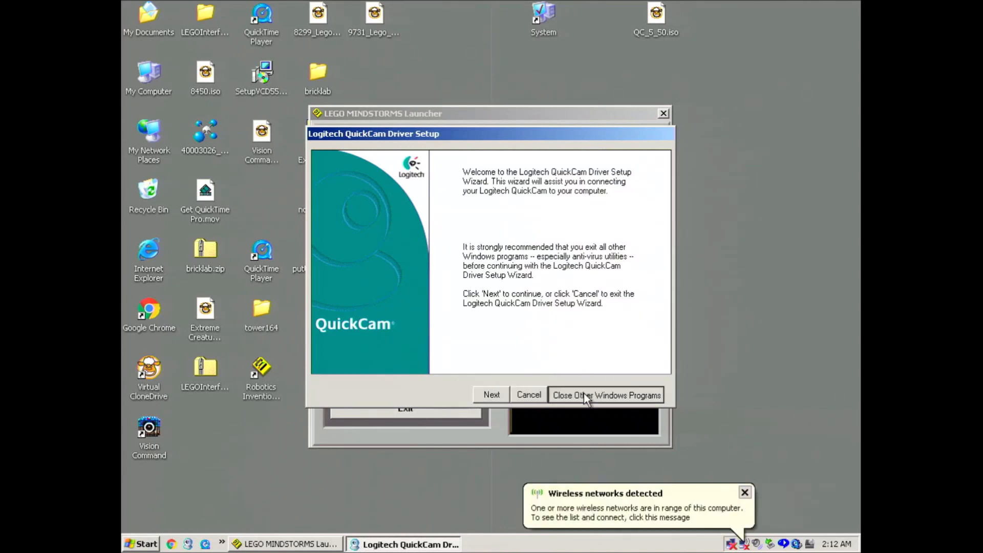
left_click(605, 394)
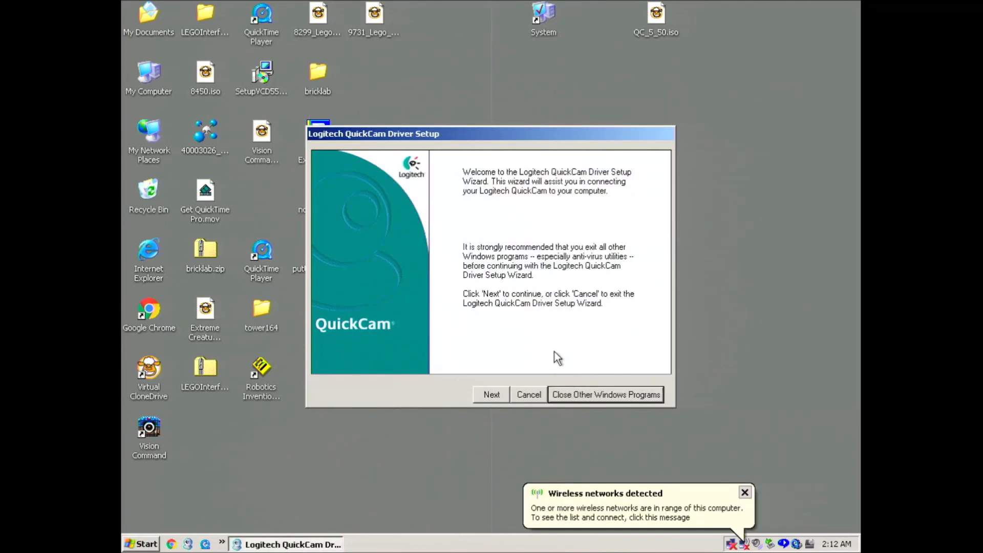
left_click(491, 394)
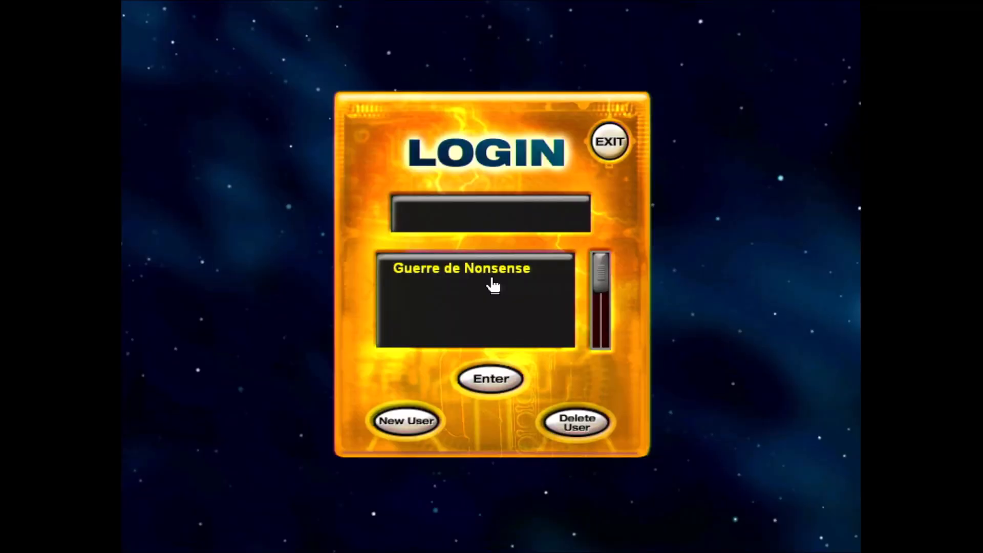
- Log in with the existing user profile and launch the camera software from the main menu
left_click(462, 269)
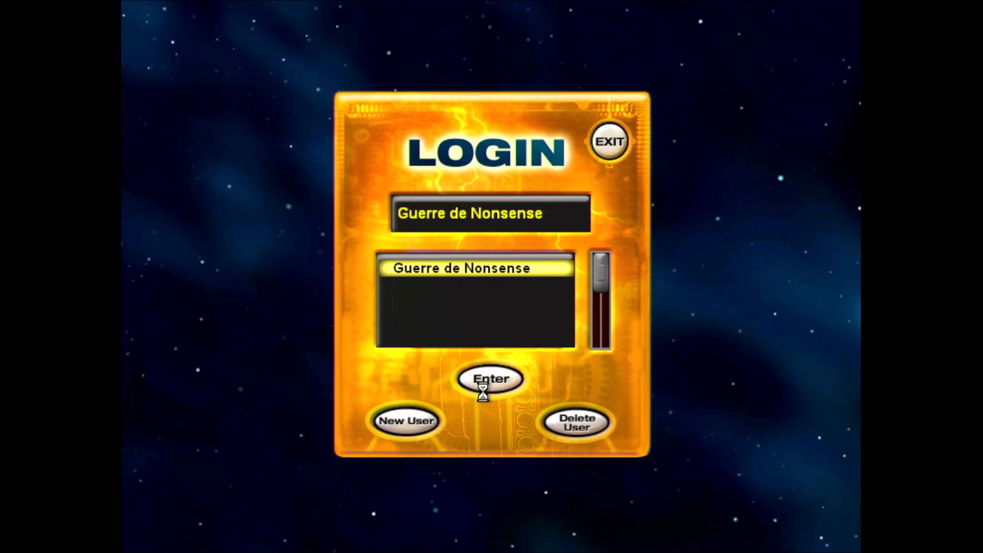
left_click(491, 379)
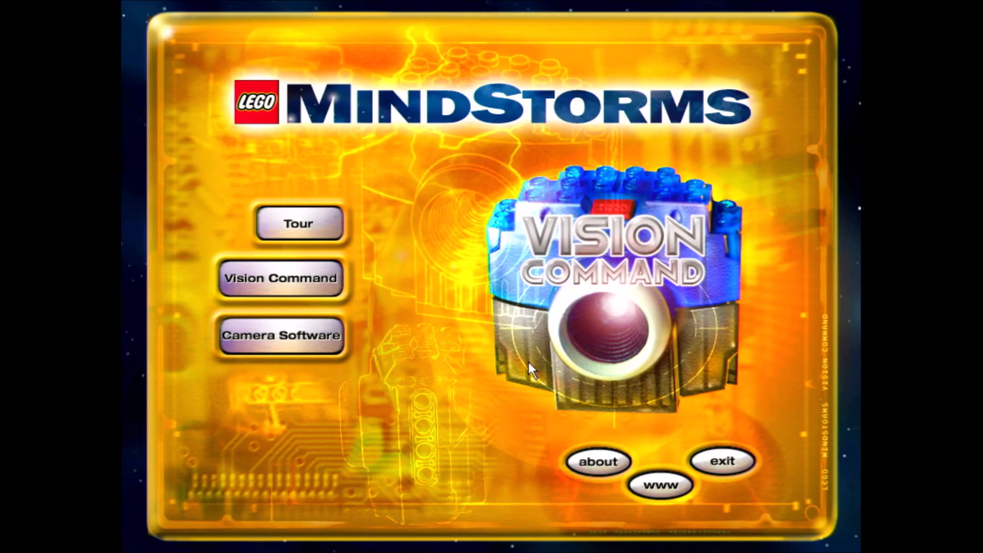
left_click(280, 277)
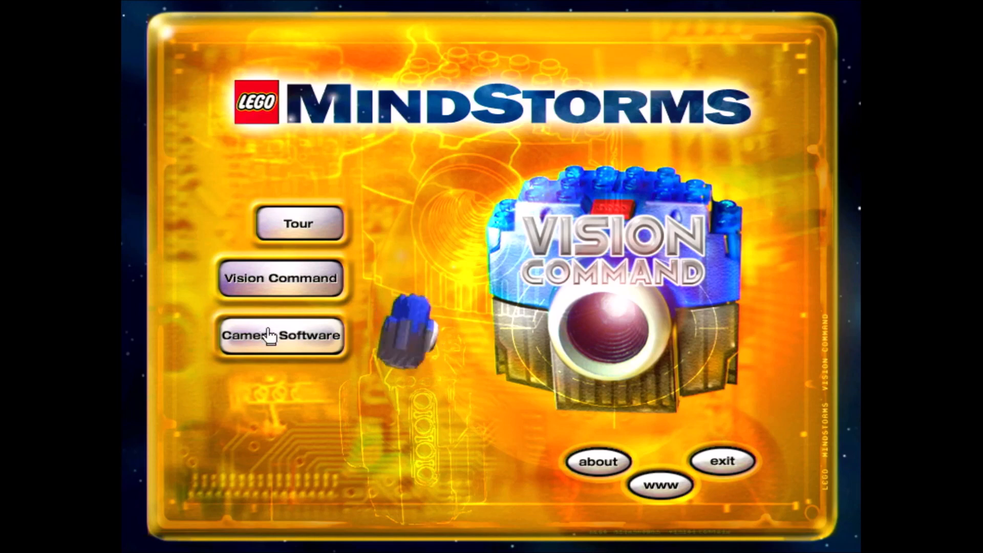
left_click(280, 335)
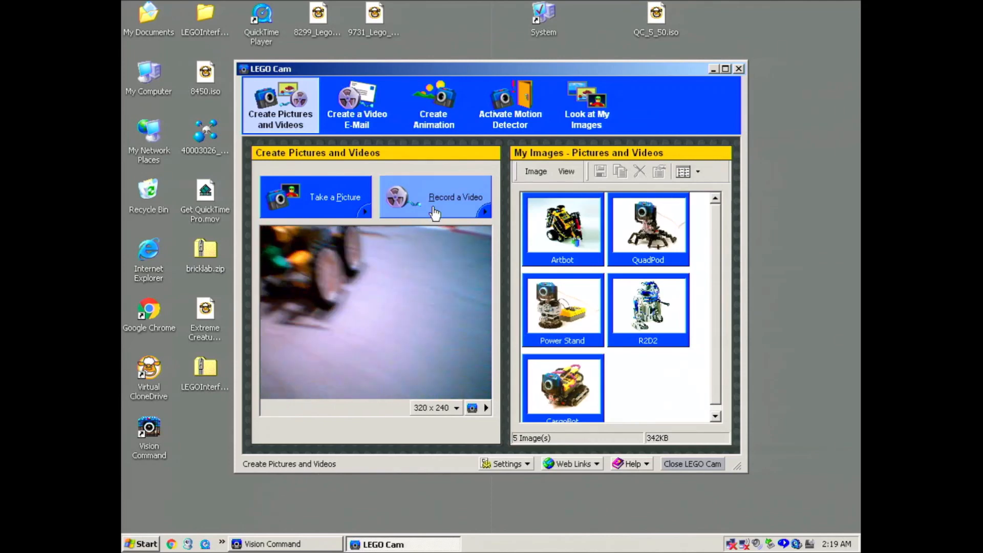
- Record Video 1, replay it in the editor, then capture still Picture 1 of the rover
left_click(455, 197)
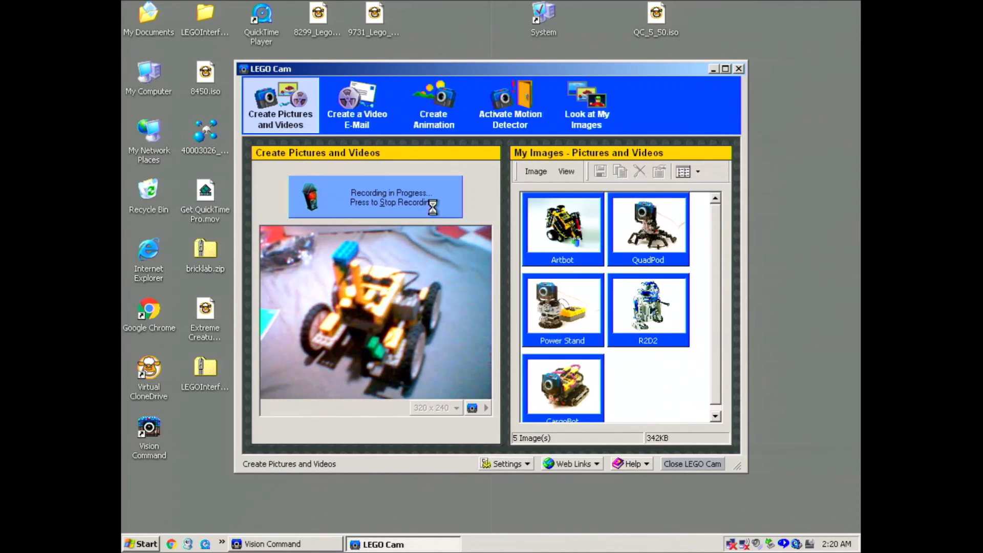
left_click(374, 196)
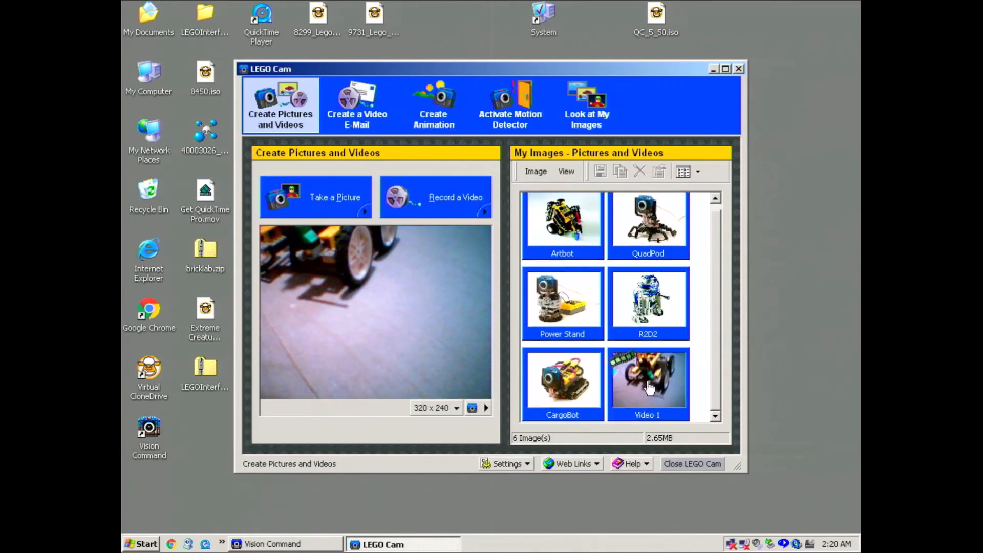
double_click(647, 383)
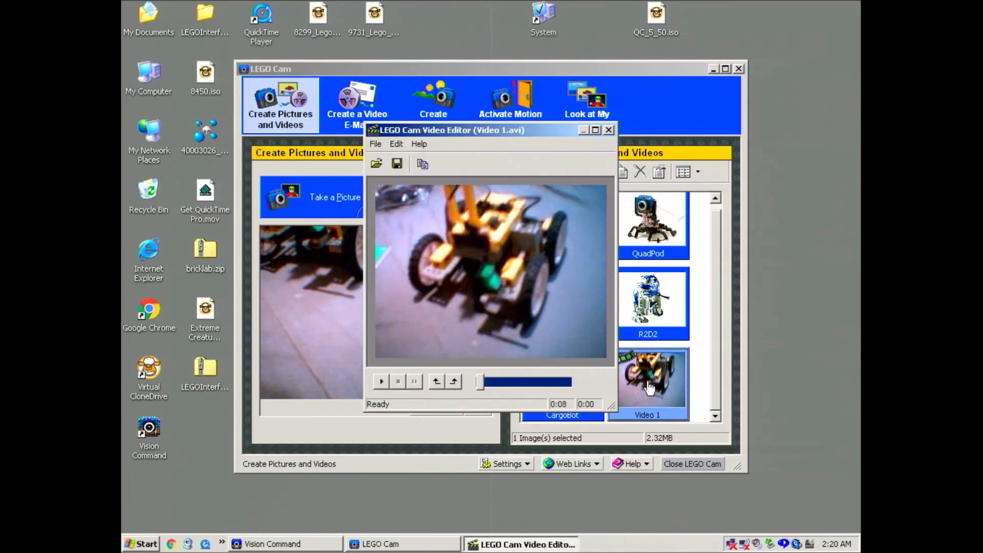
left_click(381, 381)
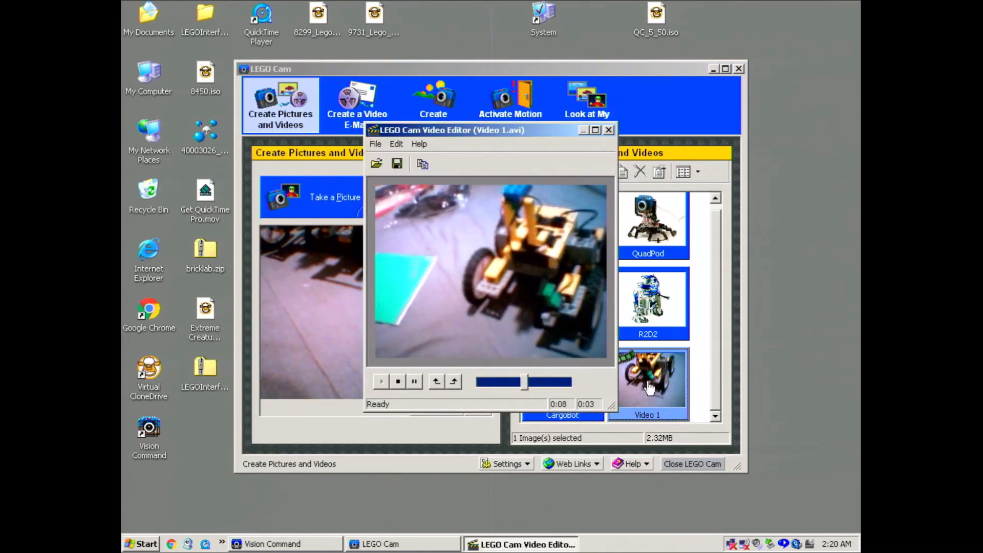
left_click(607, 129)
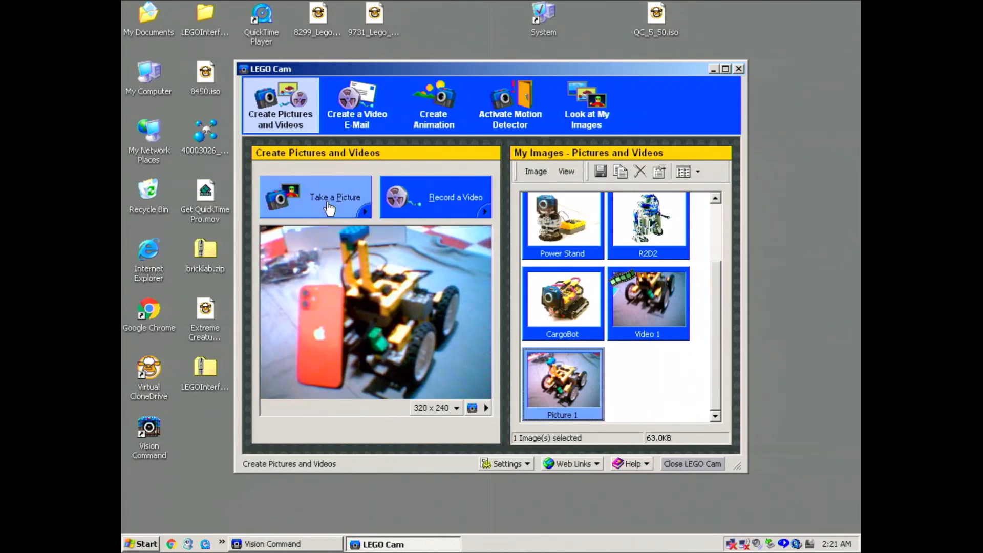
left_click(335, 197)
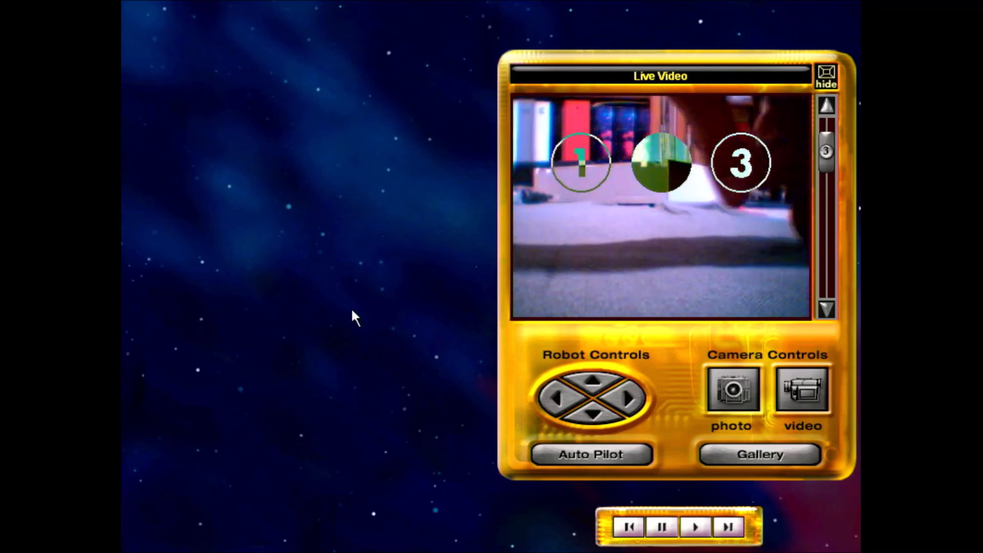
- Bring up the Program Vault file chooser with demo1.lvc as the file
left_click(696, 526)
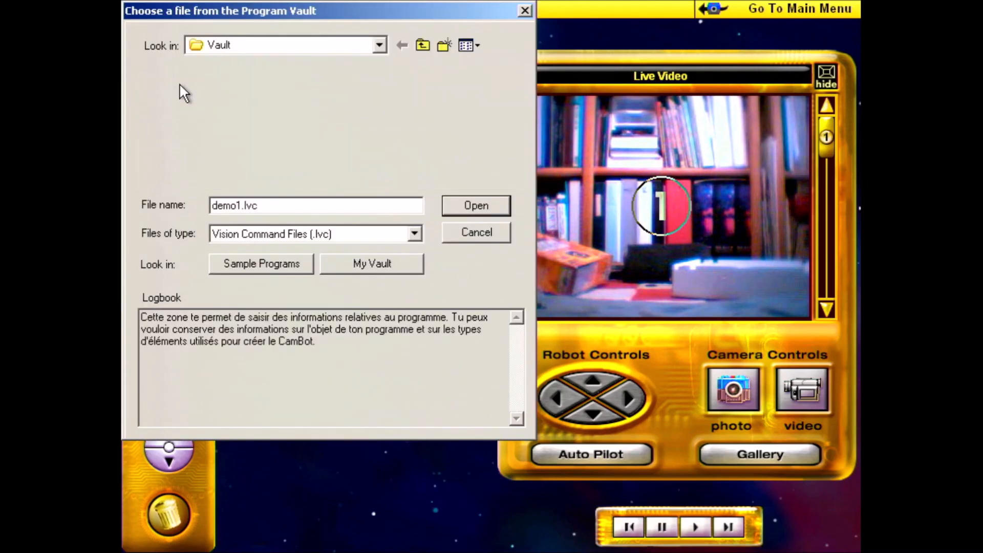
- Load demo1.lvc so its region 3 motion block plays piano note C 1/4
left_click(475, 205)
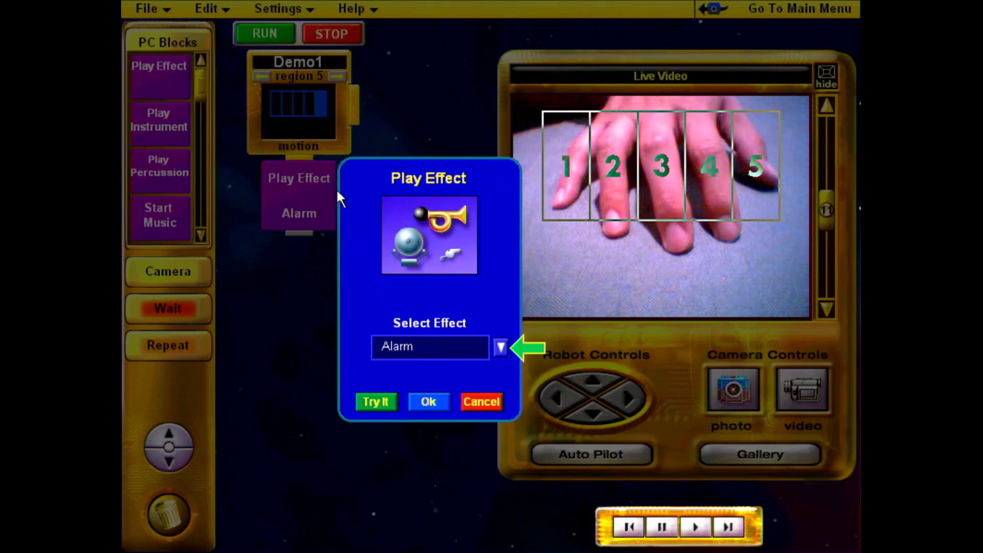
mouse_move(501, 359)
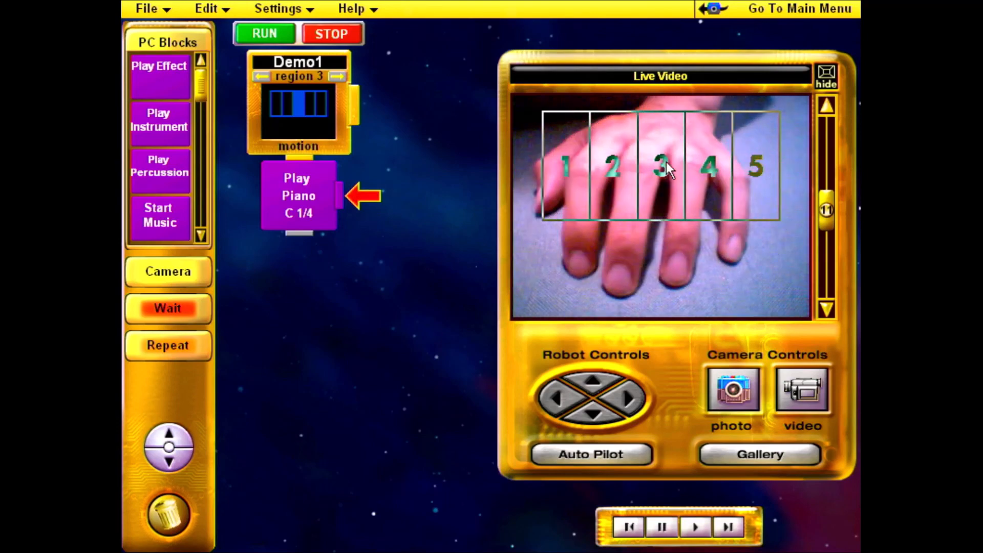
left_click(264, 33)
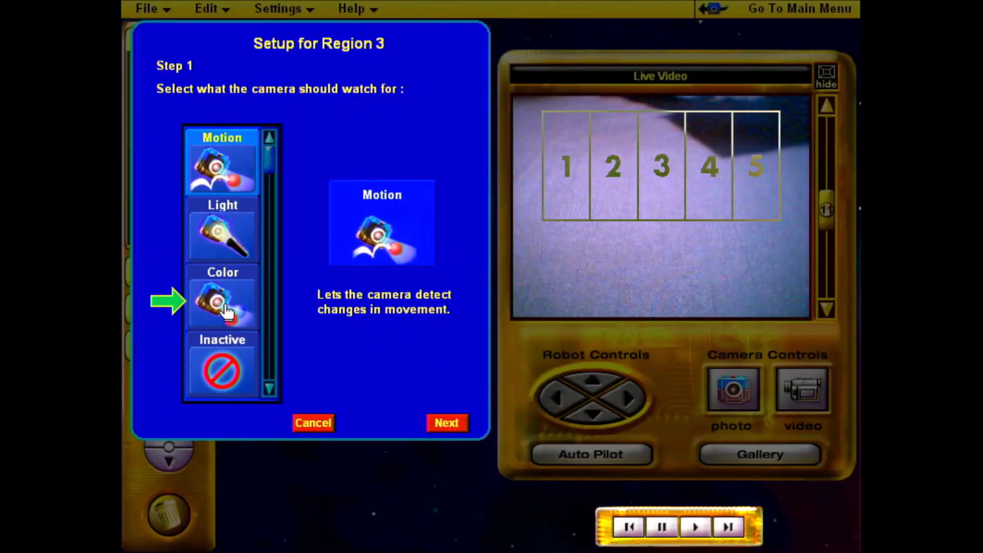
- Make region 3 watch for colour, then run the Demo2 siren program and stop it
left_click(222, 301)
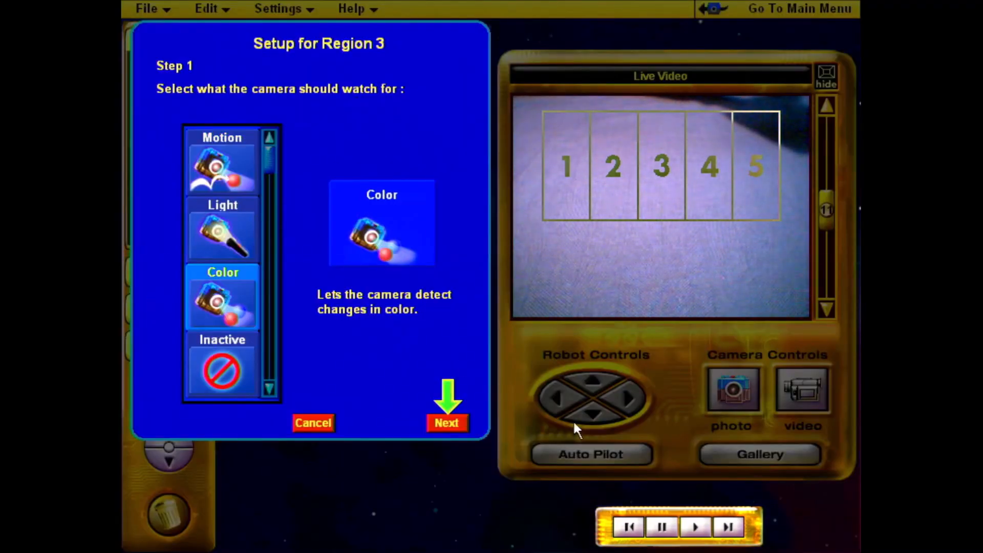
left_click(447, 422)
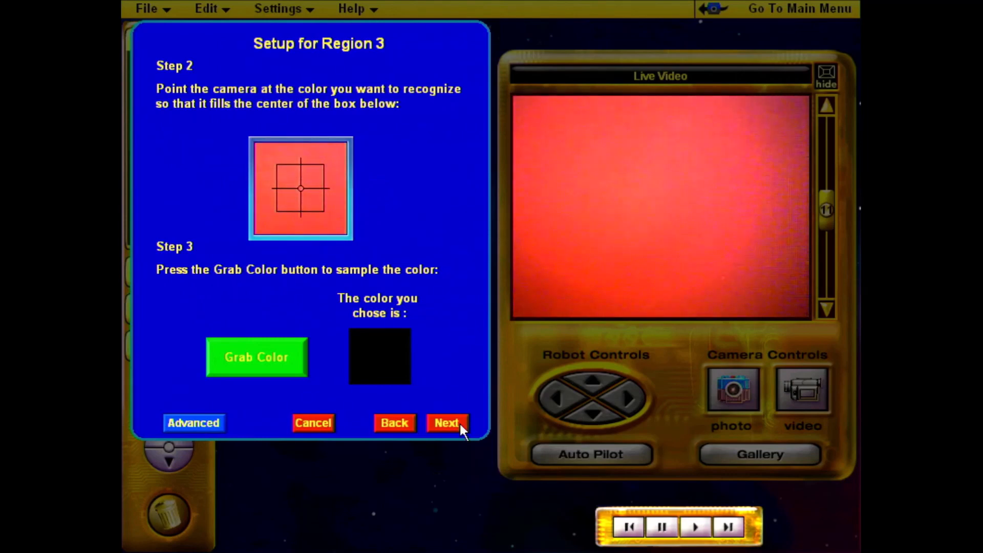
mouse_move(269, 368)
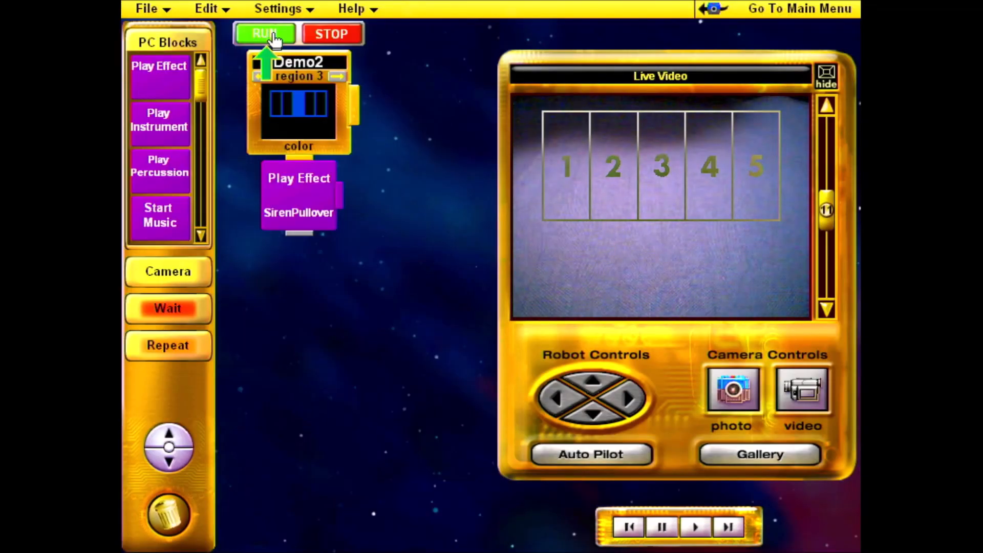
left_click(263, 33)
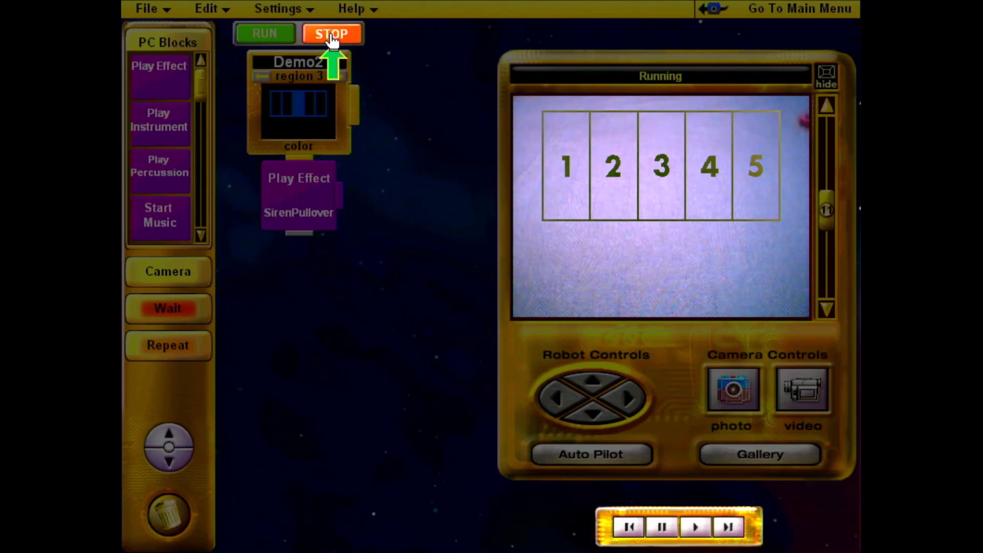
left_click(331, 33)
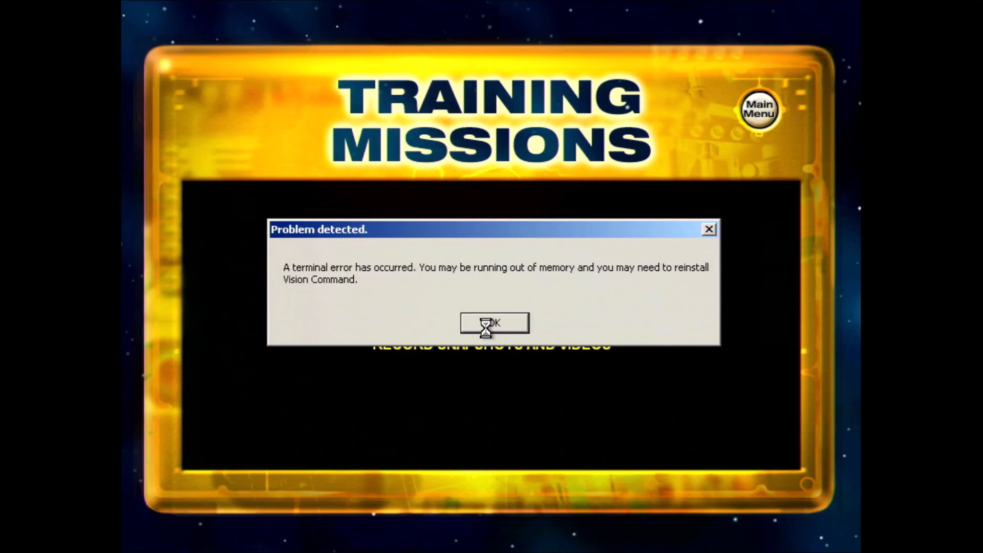
- Dismiss the terminal error, visit the Ranger mission, return to Space Station and choose Surveyor
left_click(494, 322)
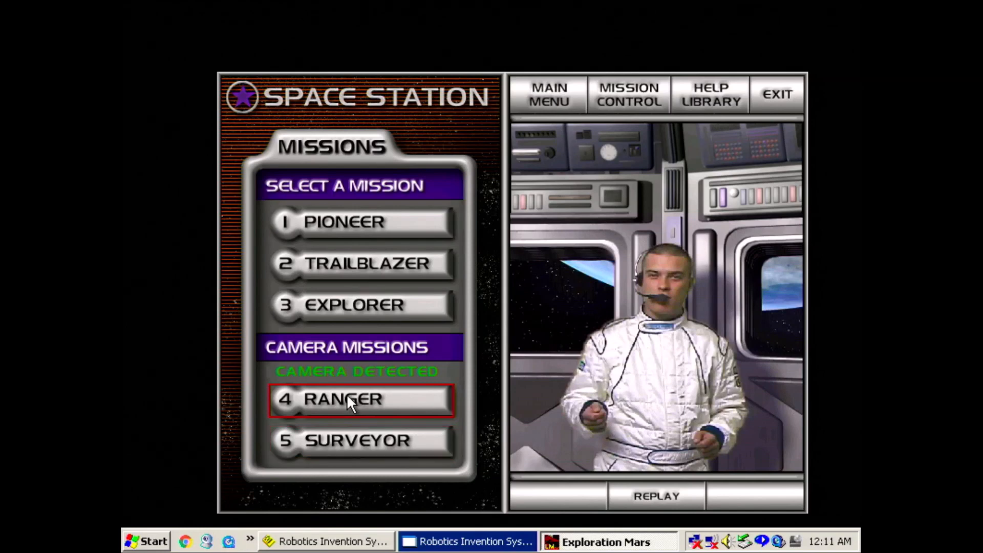
left_click(360, 399)
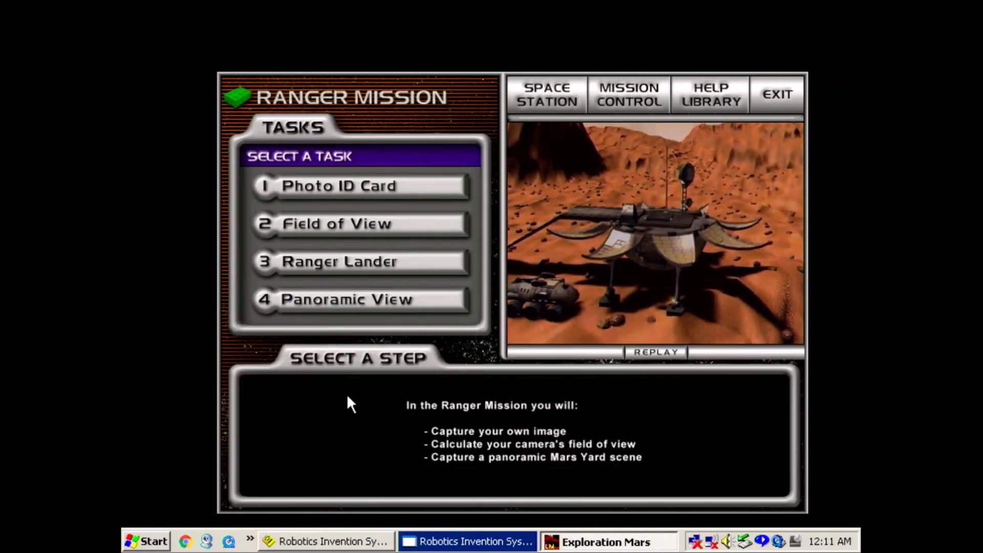
left_click(546, 95)
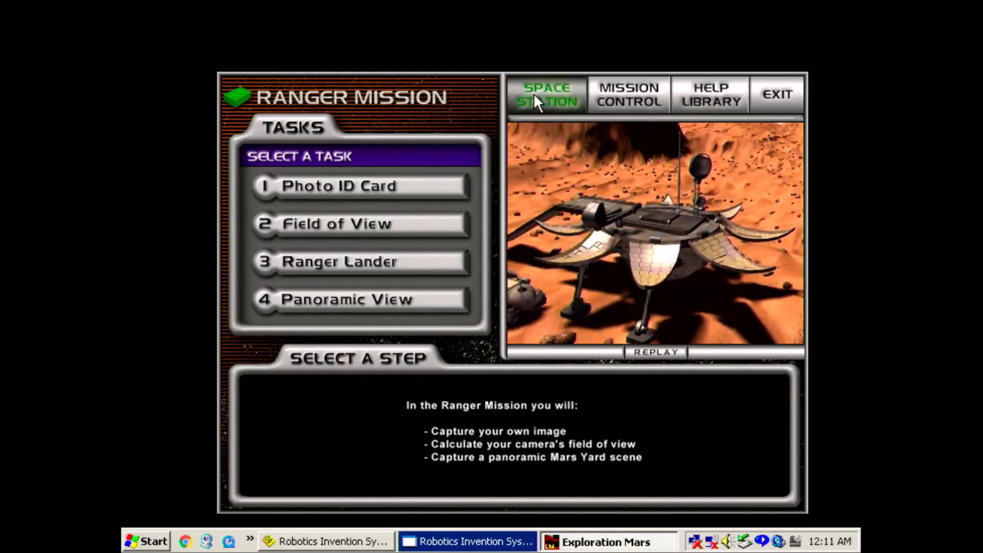
left_click(545, 95)
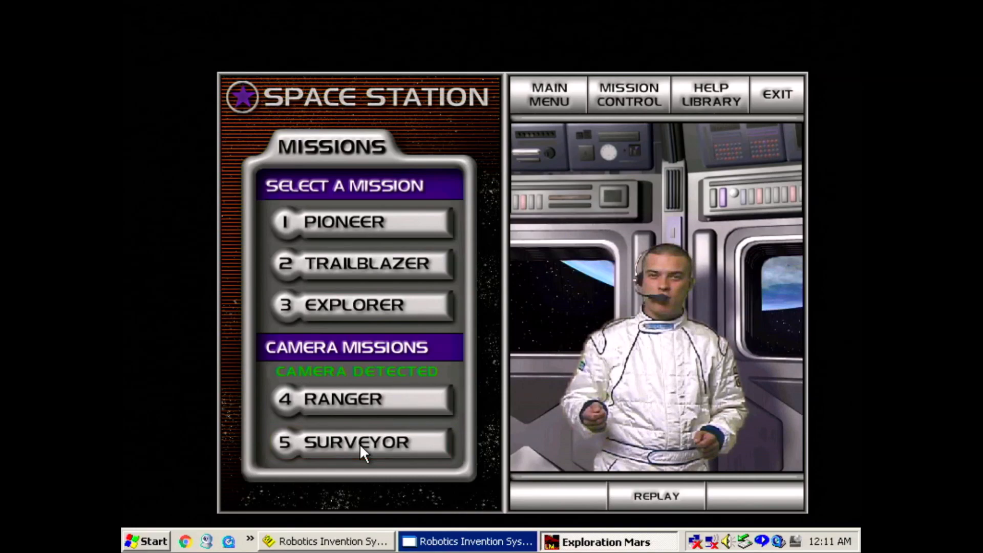
left_click(357, 442)
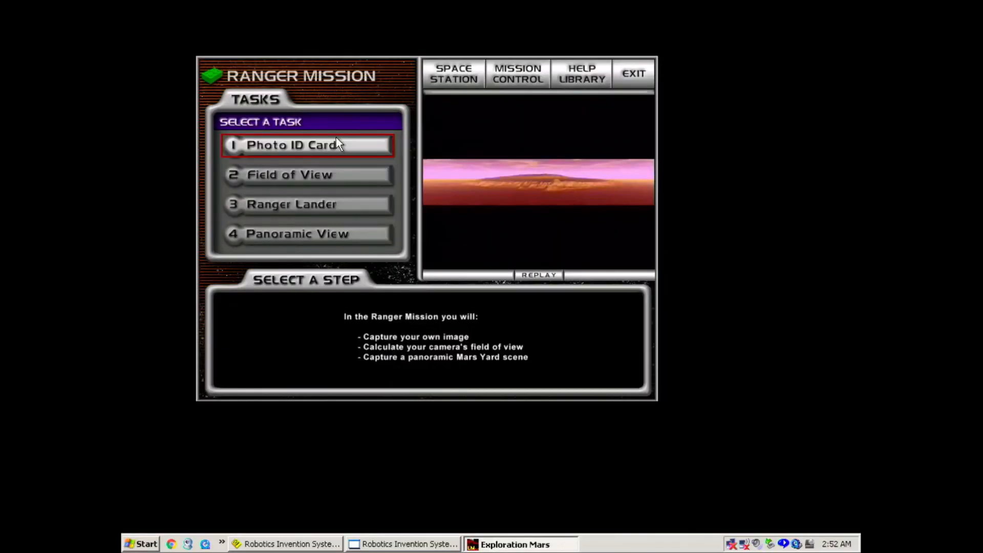
- Capture a Mission Control photo for the ID card (save fails), then view the Field of View steps
left_click(292, 144)
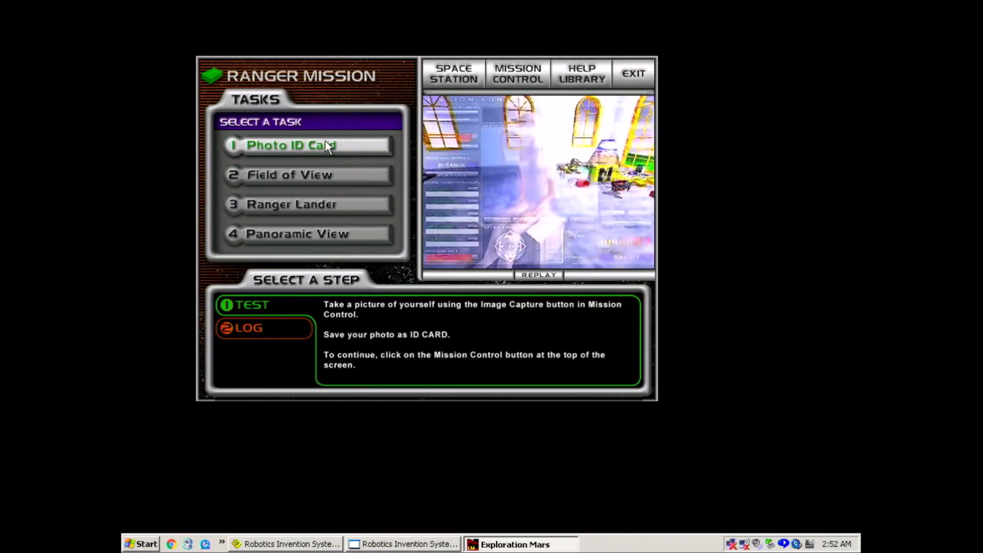
left_click(518, 73)
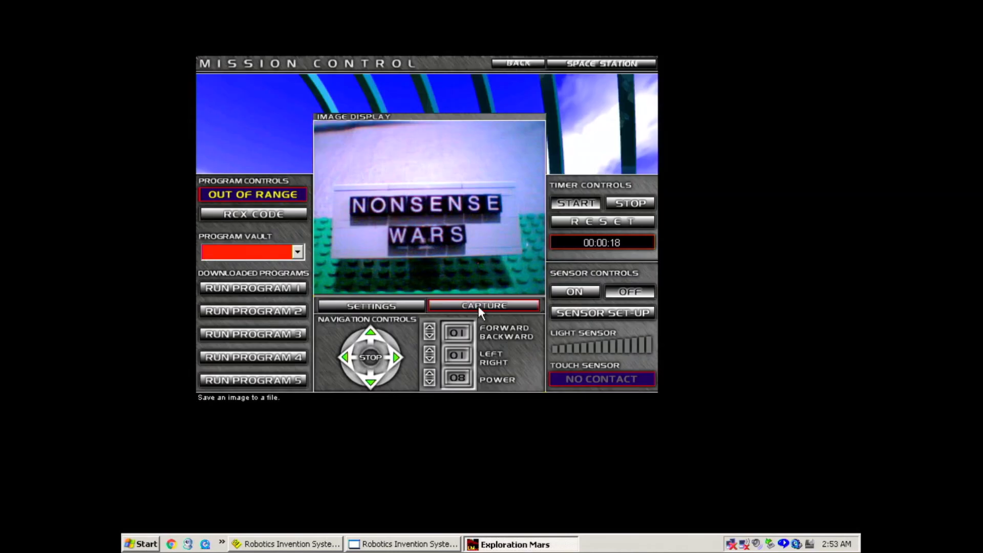
left_click(483, 305)
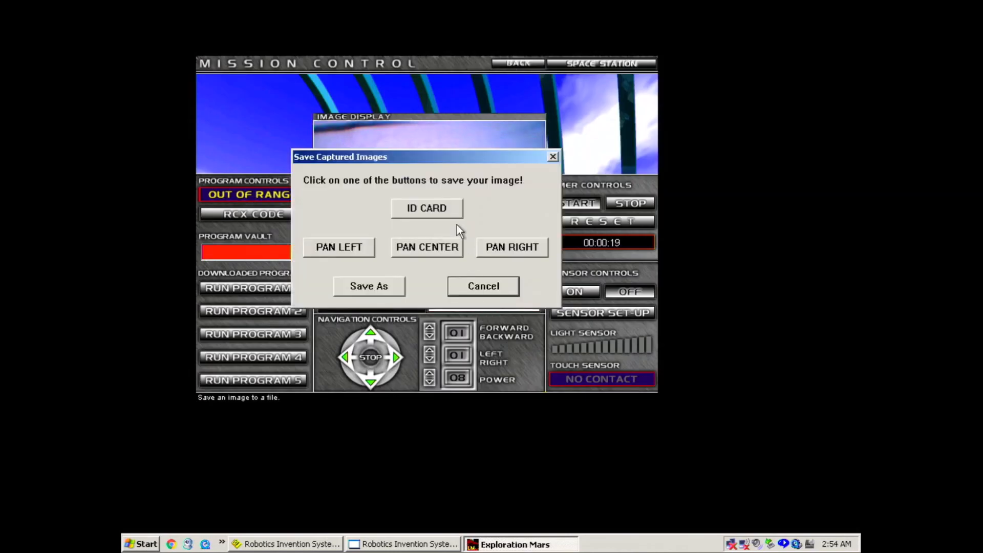
left_click(426, 207)
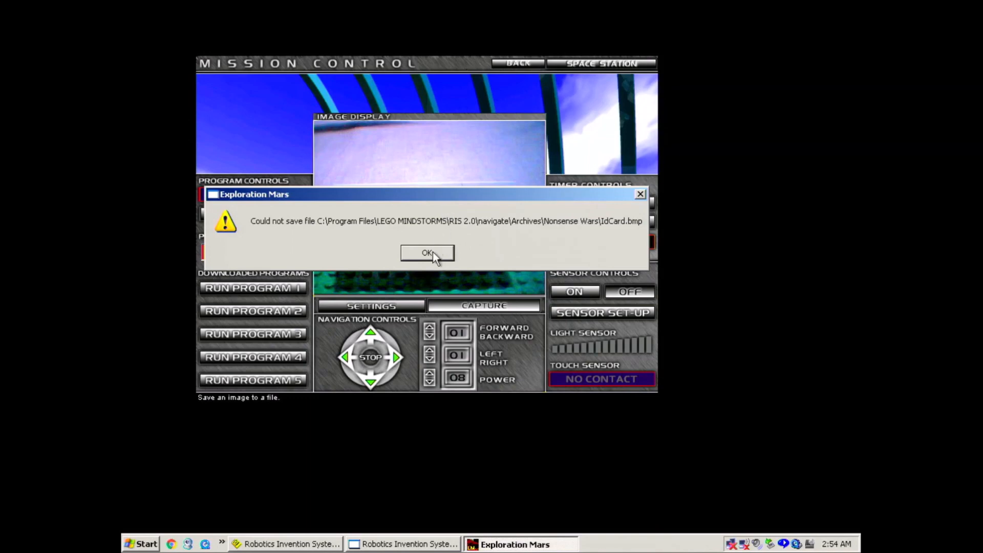
left_click(426, 252)
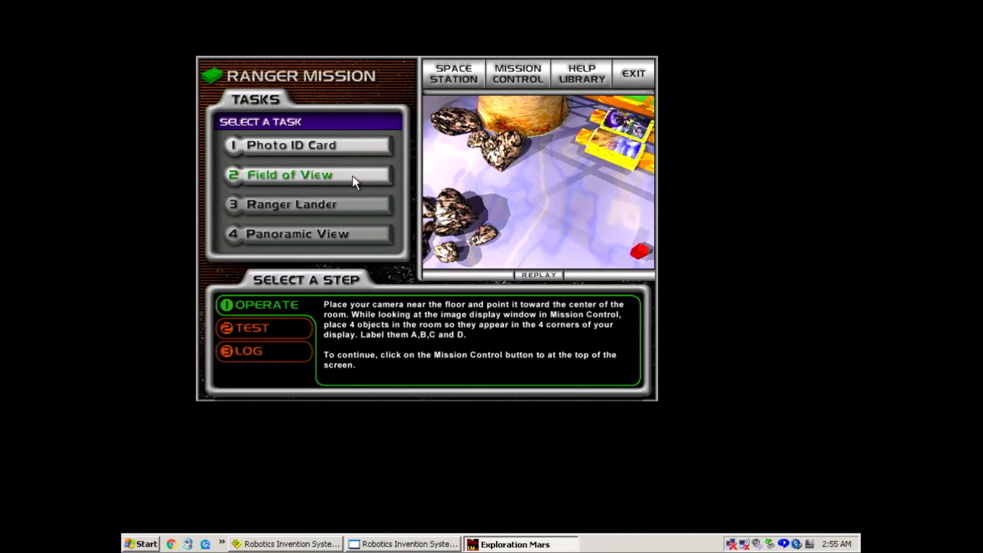
left_click(516, 74)
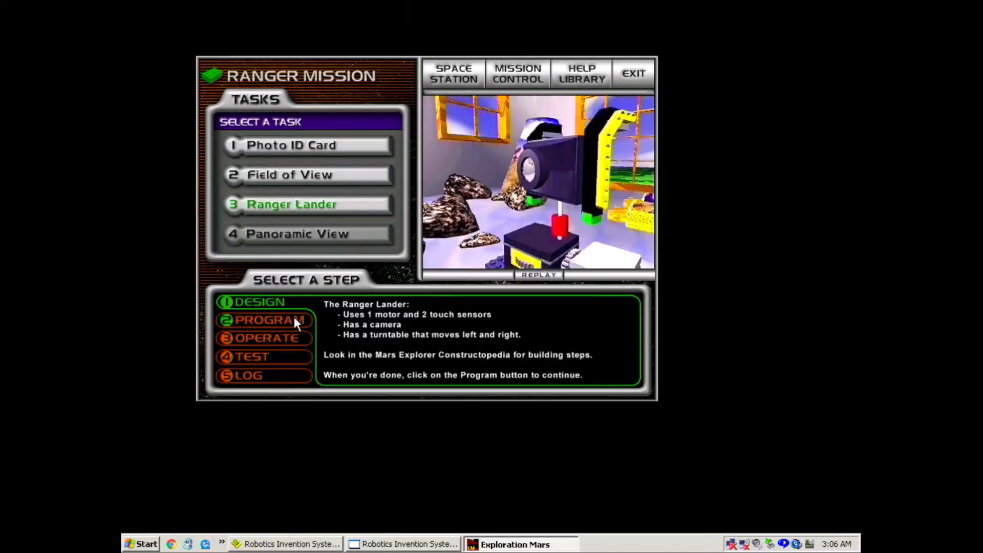
- Check the Ranger Lander program step and Mission Control feed, stop the robot, return to the task list
left_click(263, 320)
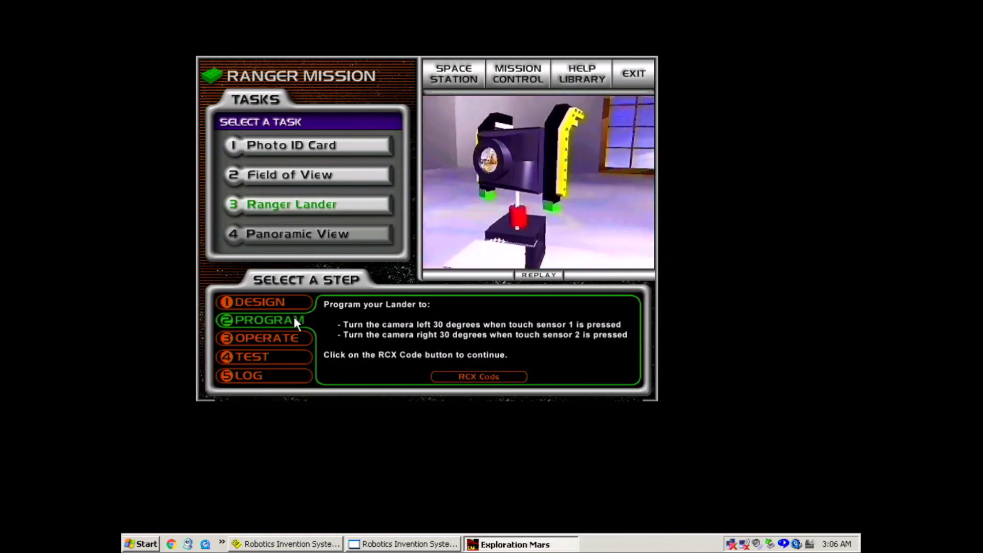
left_click(516, 73)
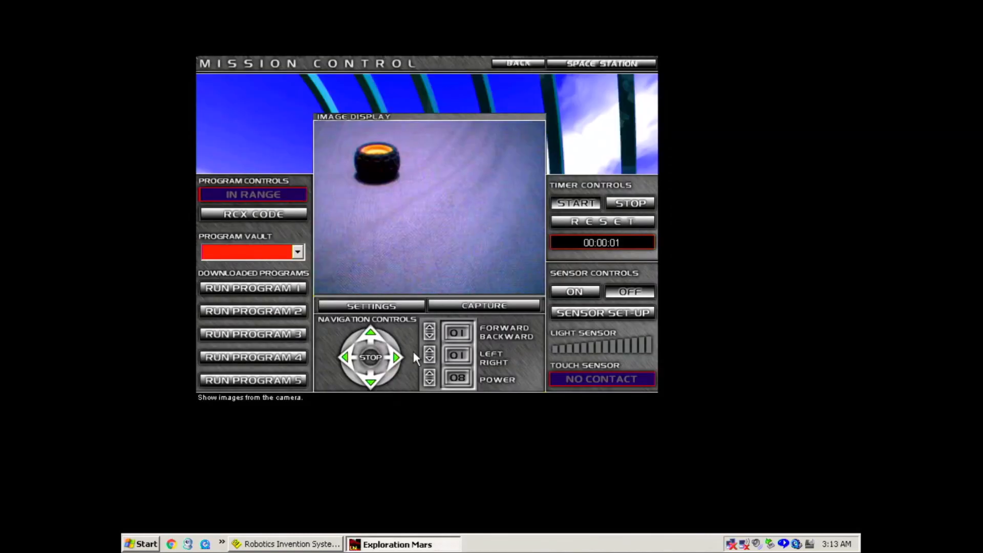
mouse_move(396, 358)
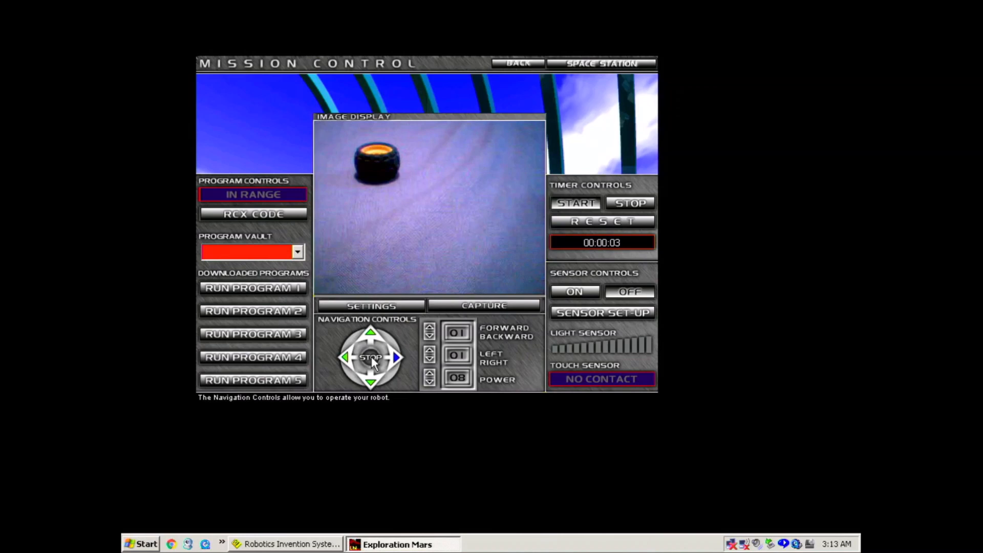
left_click(396, 357)
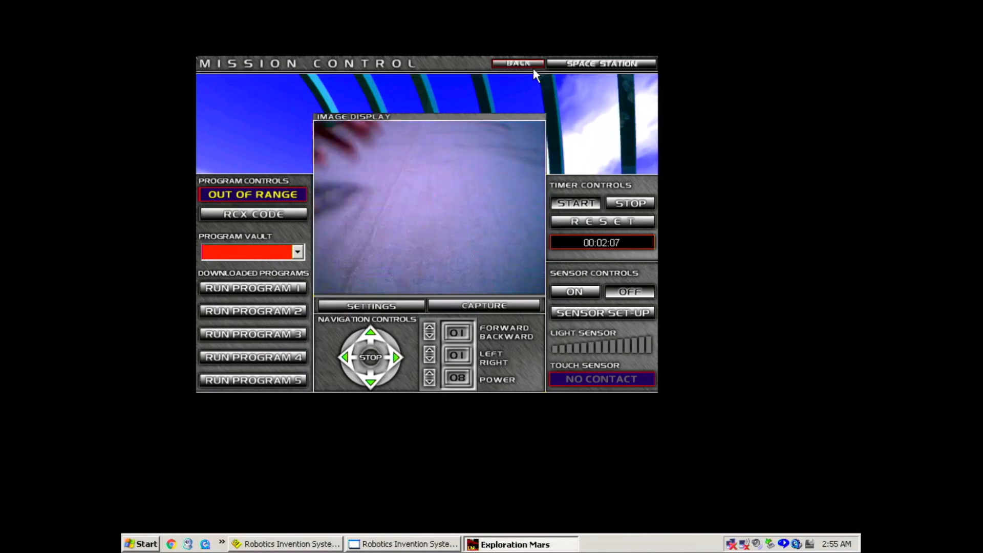
left_click(517, 64)
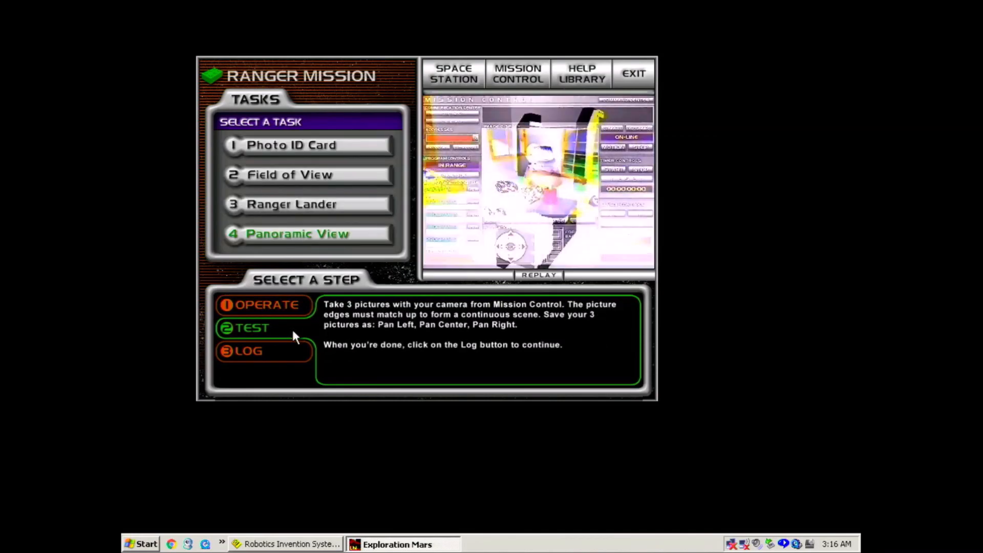
- Capture the pan-right camera picture in Mission Control and dismiss the failed-save warning
left_click(241, 350)
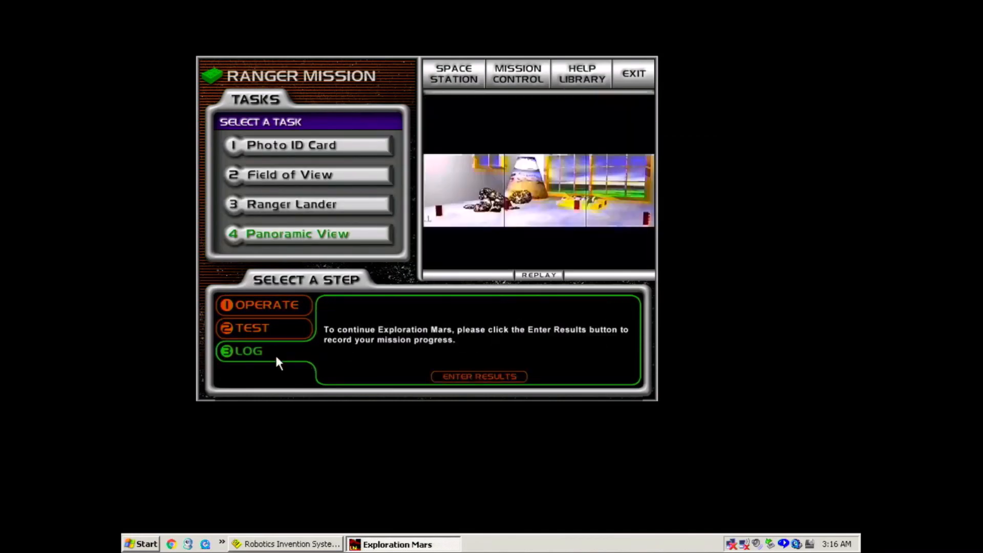
left_click(517, 73)
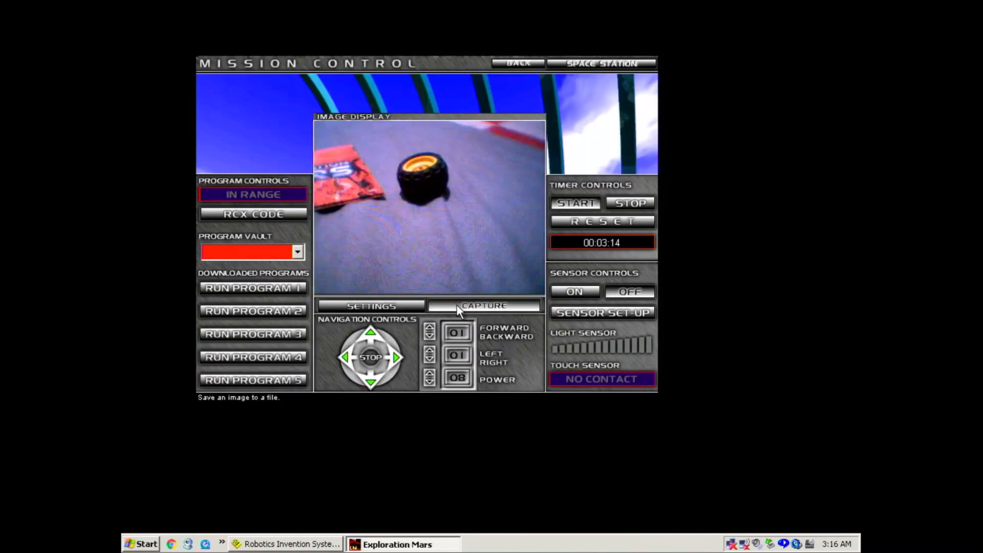
left_click(484, 305)
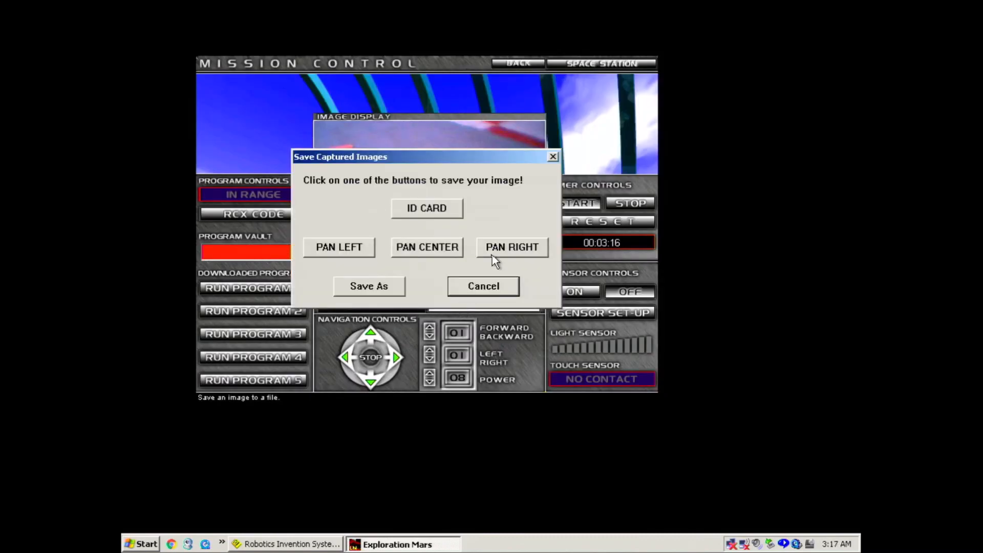
left_click(511, 246)
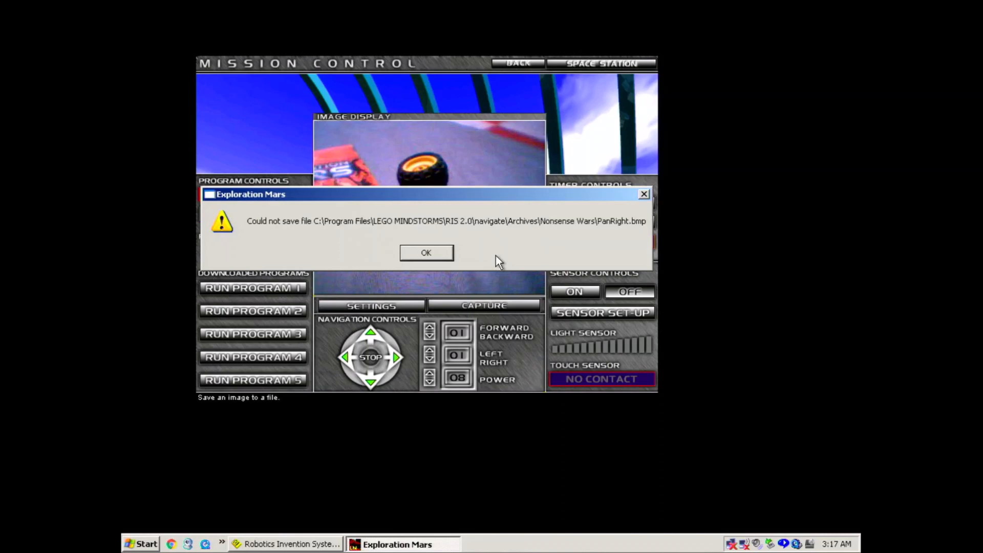
left_click(425, 252)
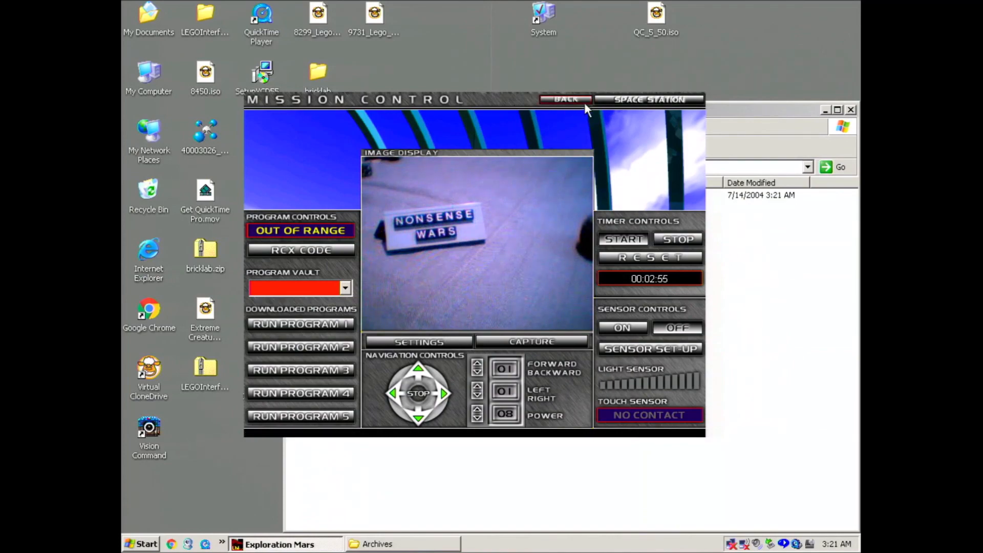
- Return to the Ranger tasks and enter the Panoramic View results in the logbook
left_click(564, 99)
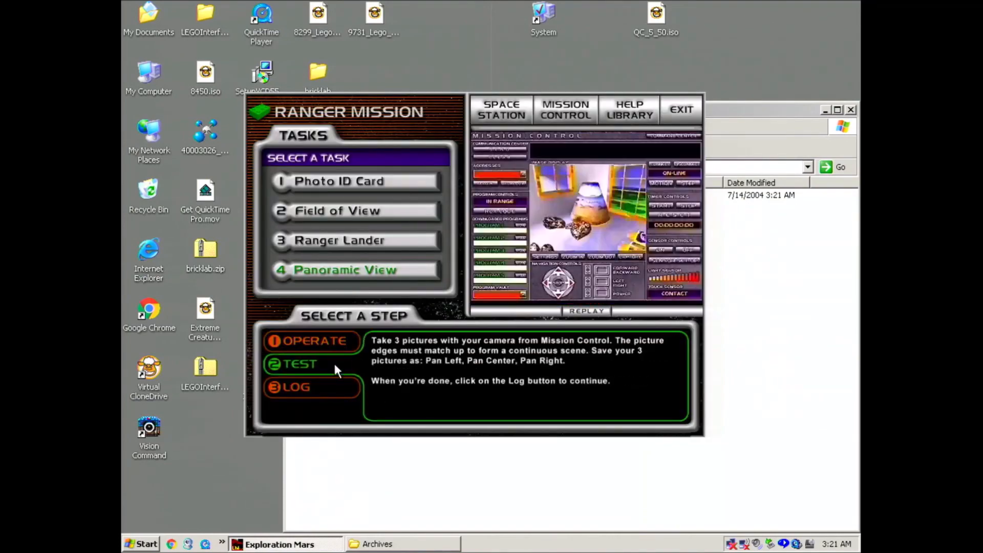
left_click(295, 387)
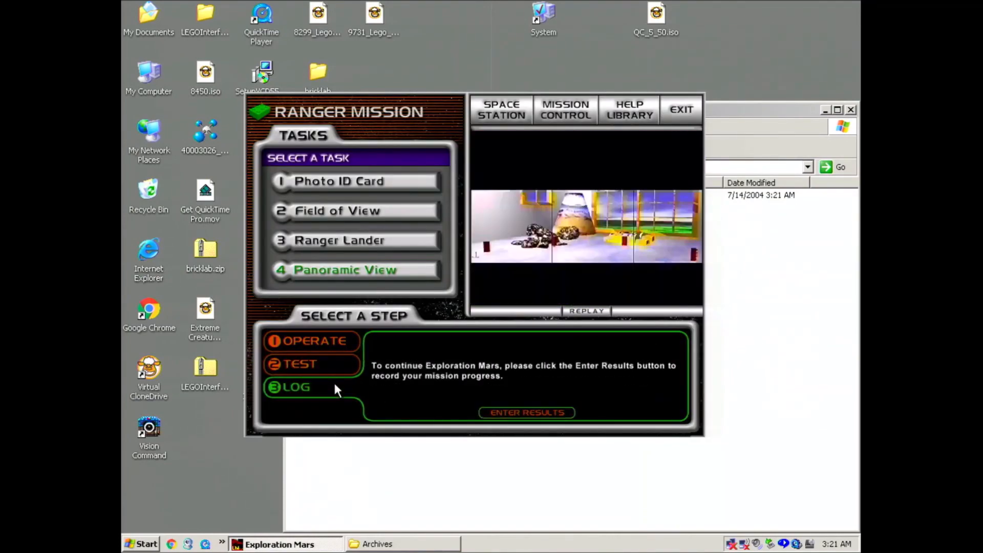
left_click(525, 412)
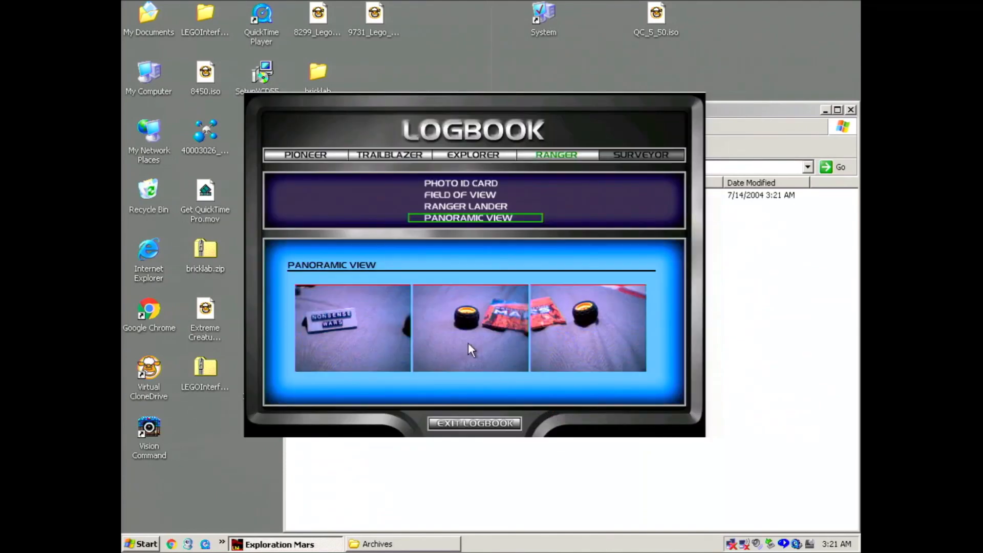
mouse_move(489, 336)
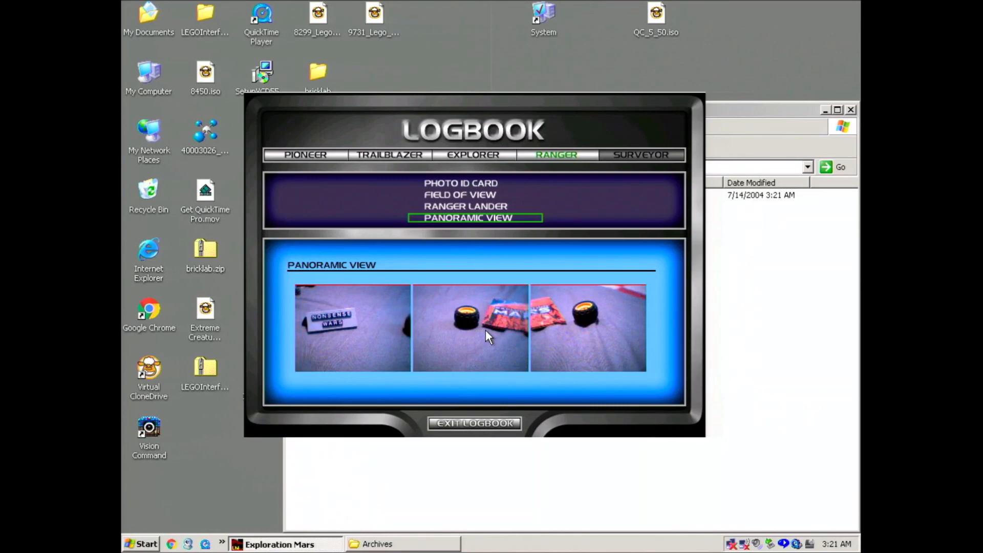
- Exit the logbook to move on to the Surveyor Mission
left_click(474, 424)
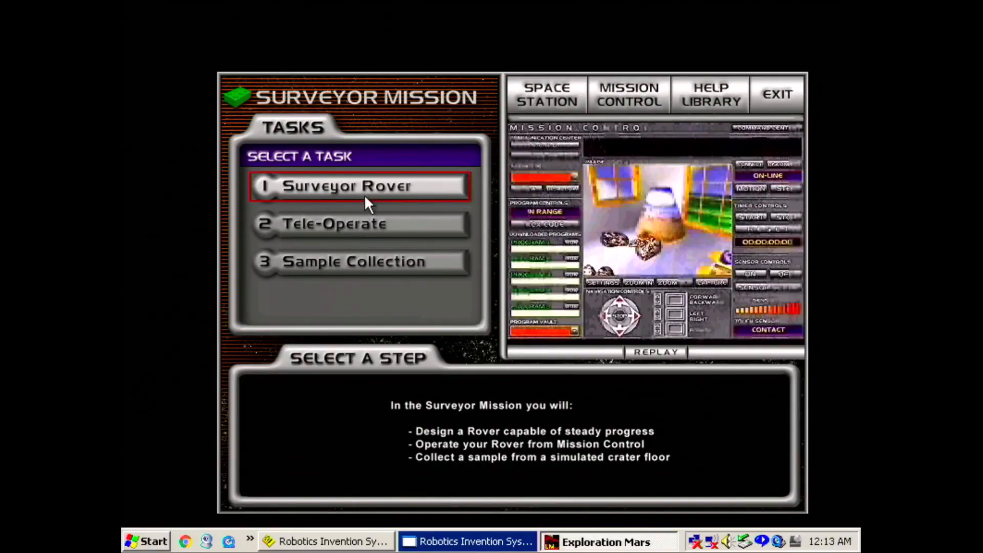
mouse_move(368, 196)
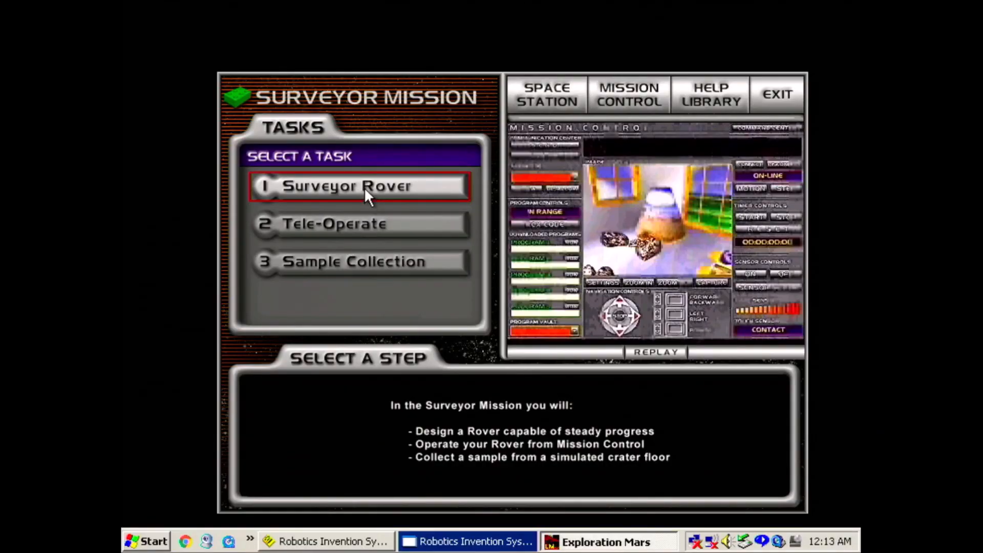
- Choose task 1 Surveyor Rover and go to its Operate step in Mission Control
left_click(360, 185)
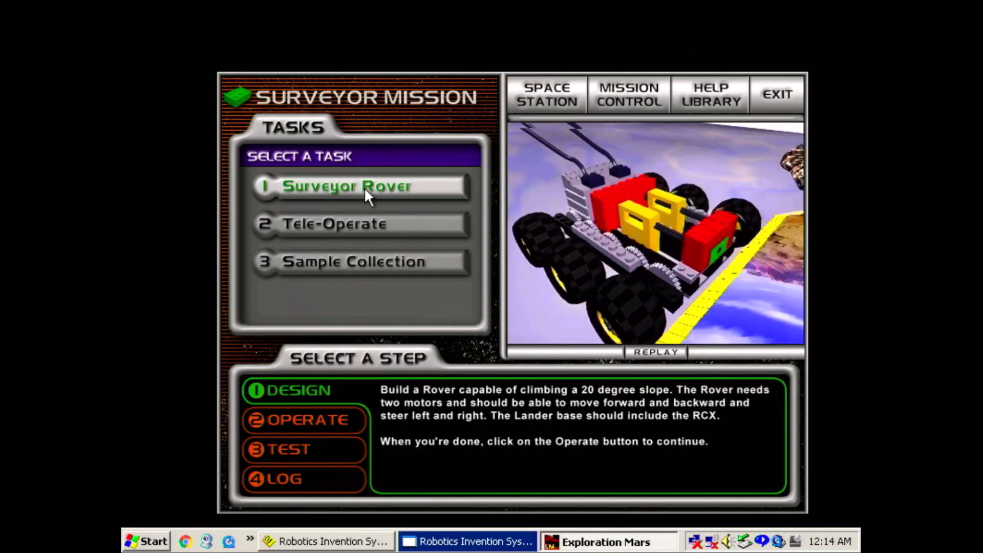
left_click(627, 94)
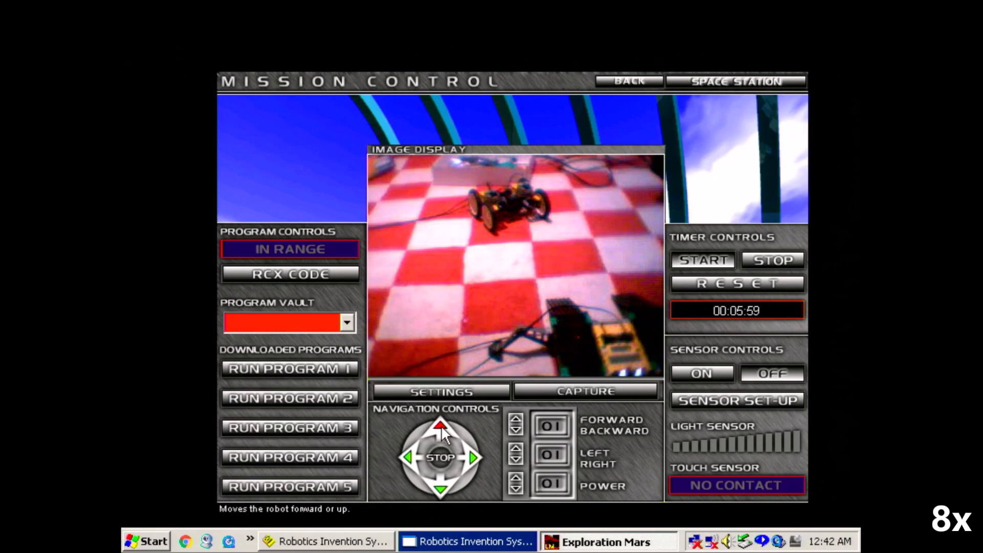
- Drive the rover forward, turn left, adjust motor power and stop facing the Vision Command box
left_click(441, 425)
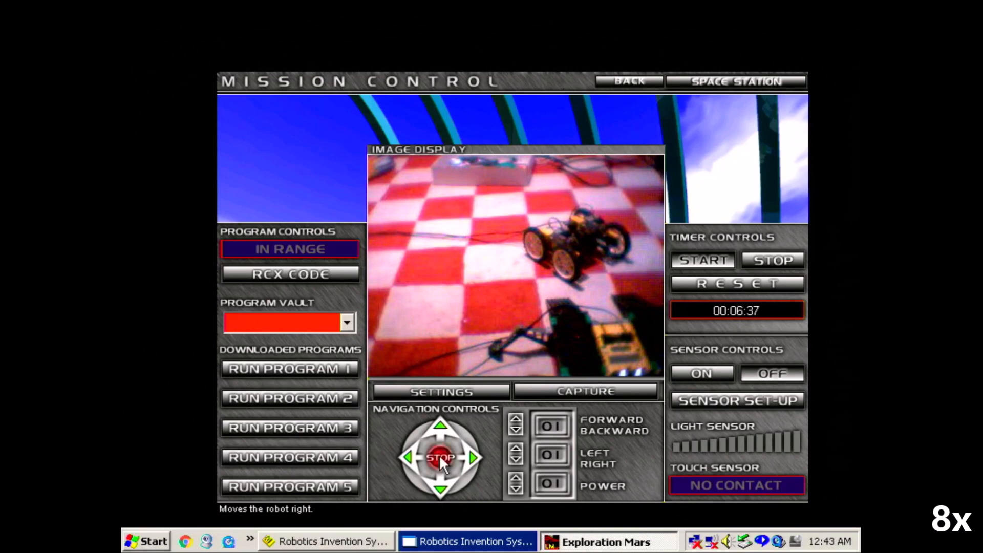
left_click(440, 457)
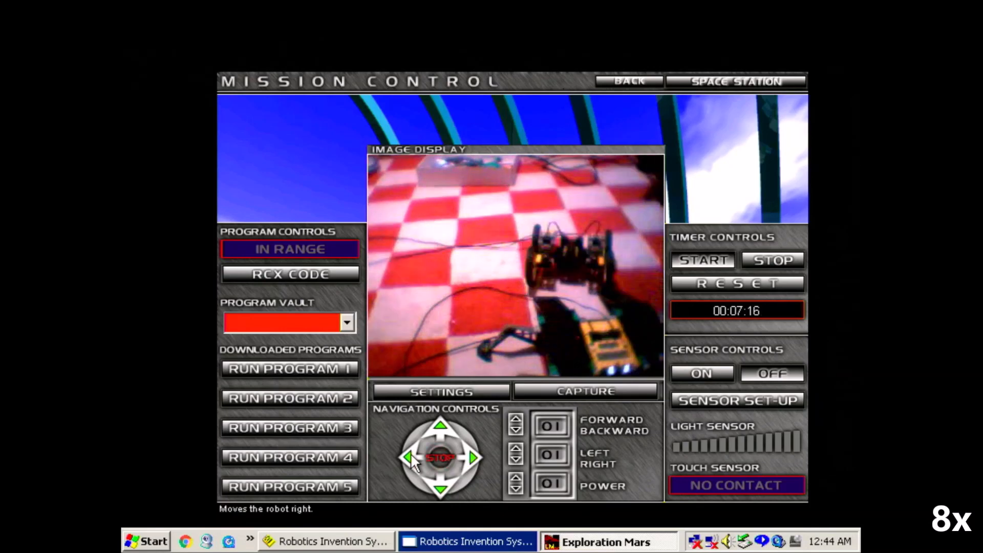
left_click(441, 457)
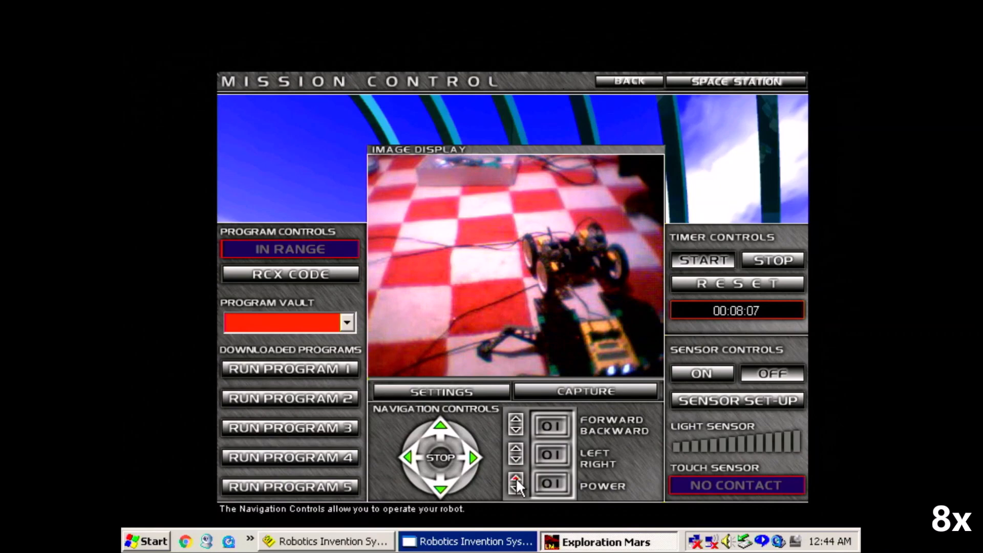
left_click(515, 475)
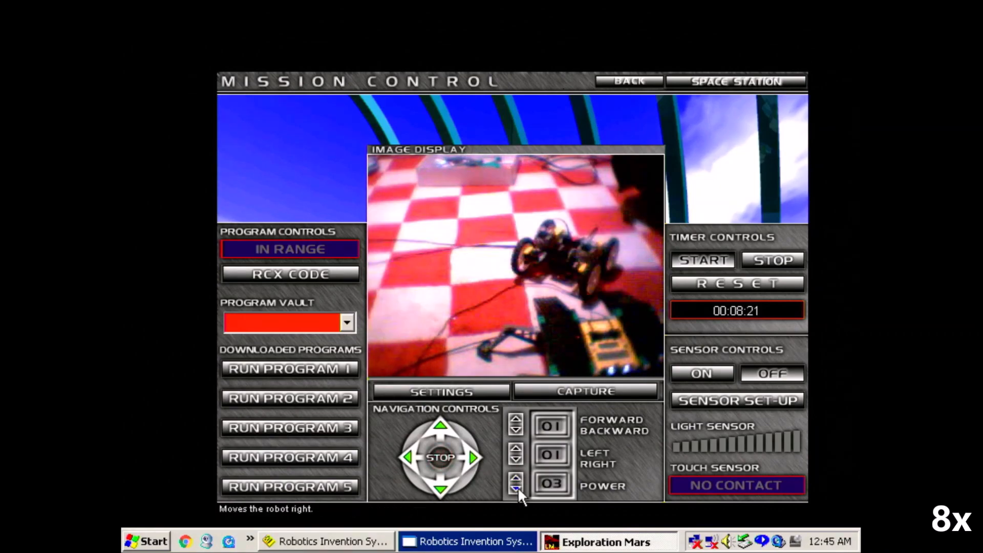
left_click(411, 458)
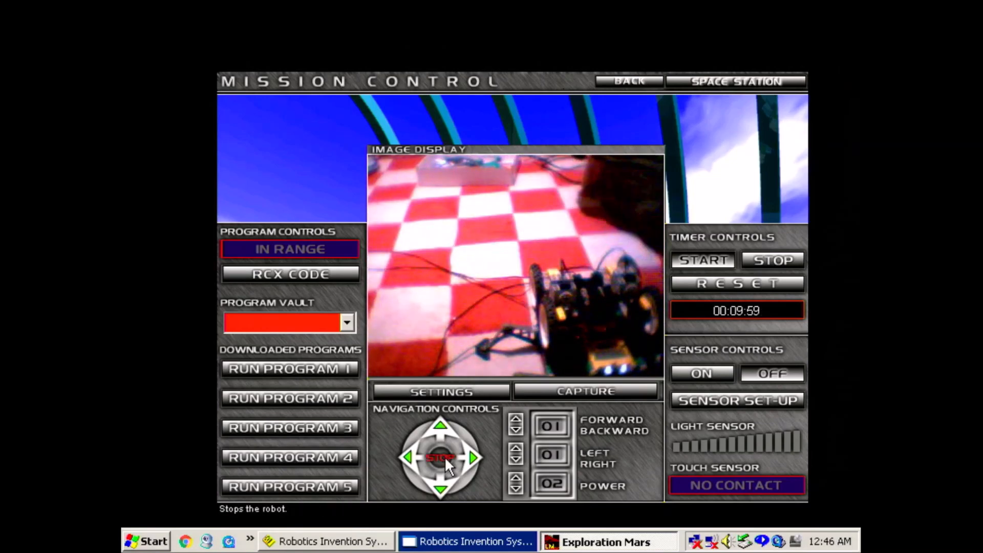
left_click(405, 458)
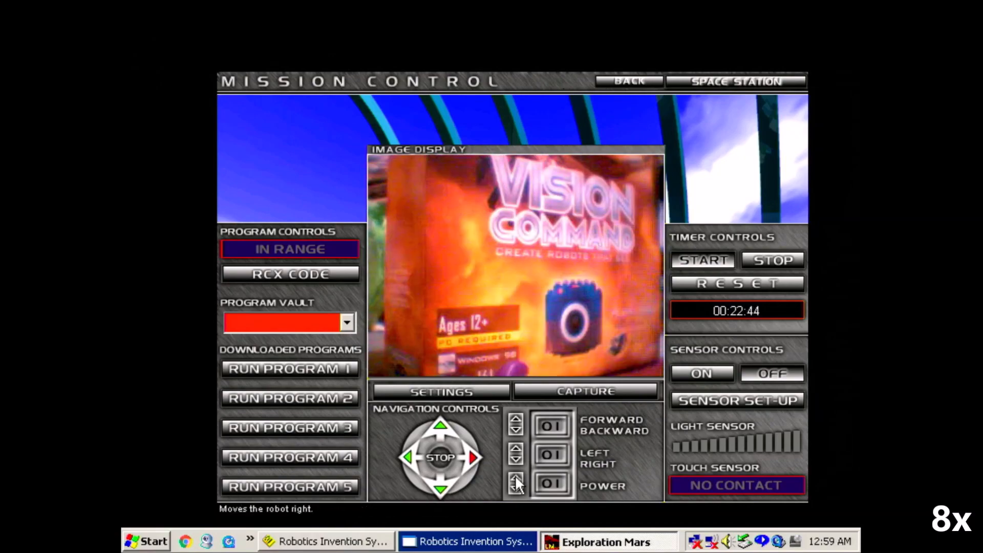
- Set power 2 and steer the rover left and forward away from the shelves across the carpet
left_click(514, 479)
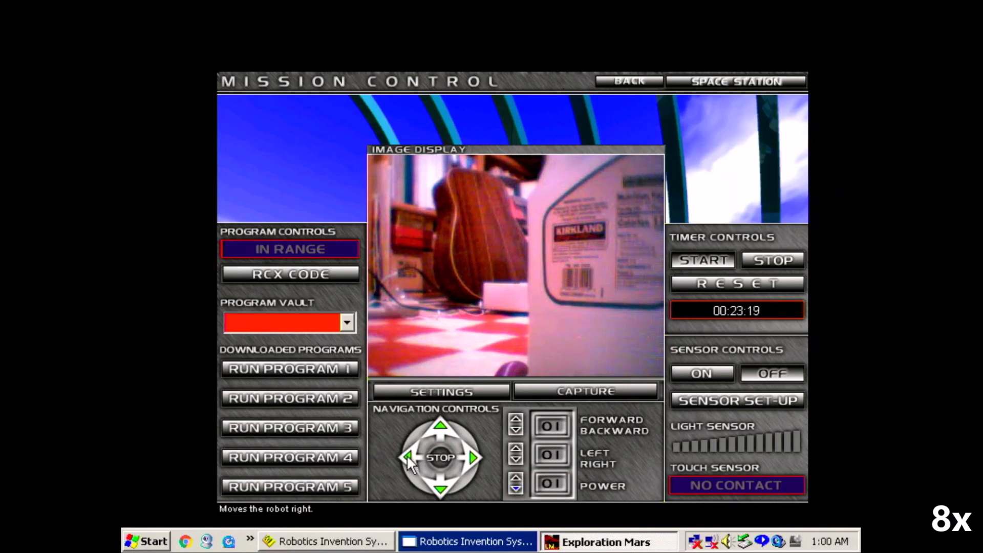
left_click(411, 457)
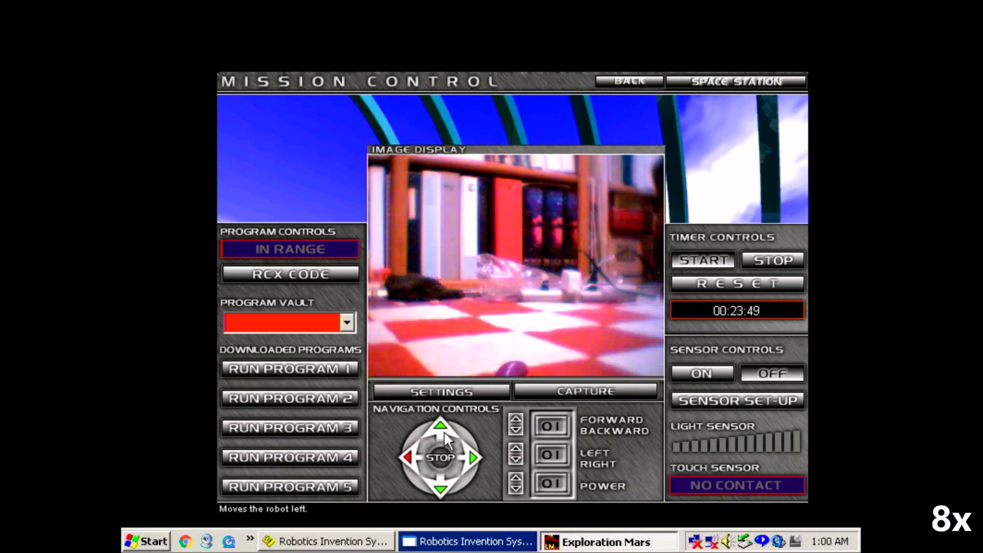
left_click(439, 424)
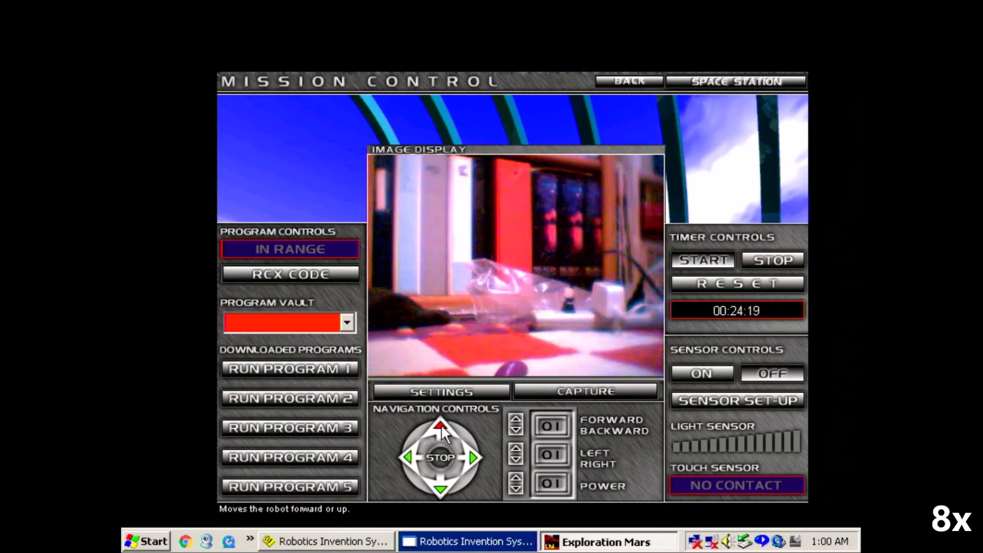
left_click(408, 457)
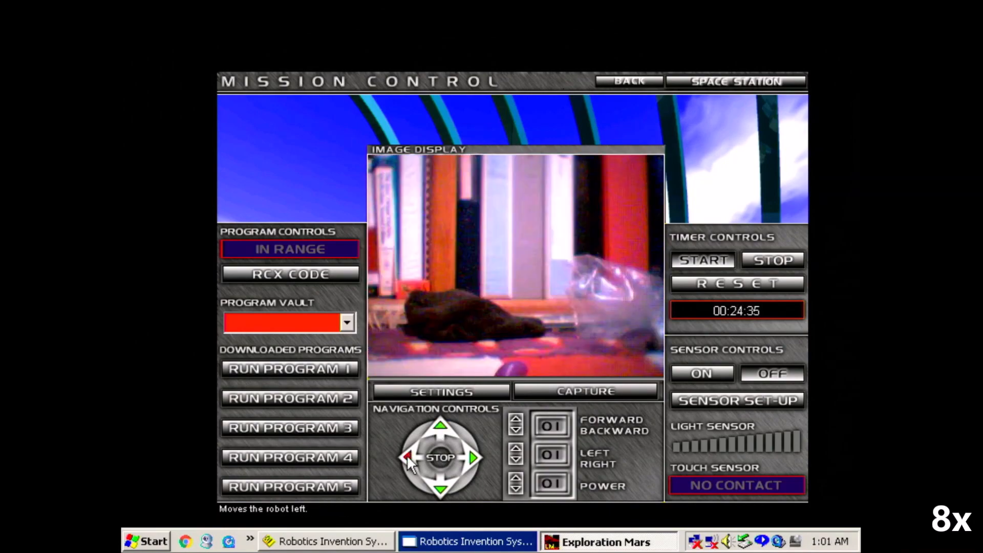
left_click(439, 425)
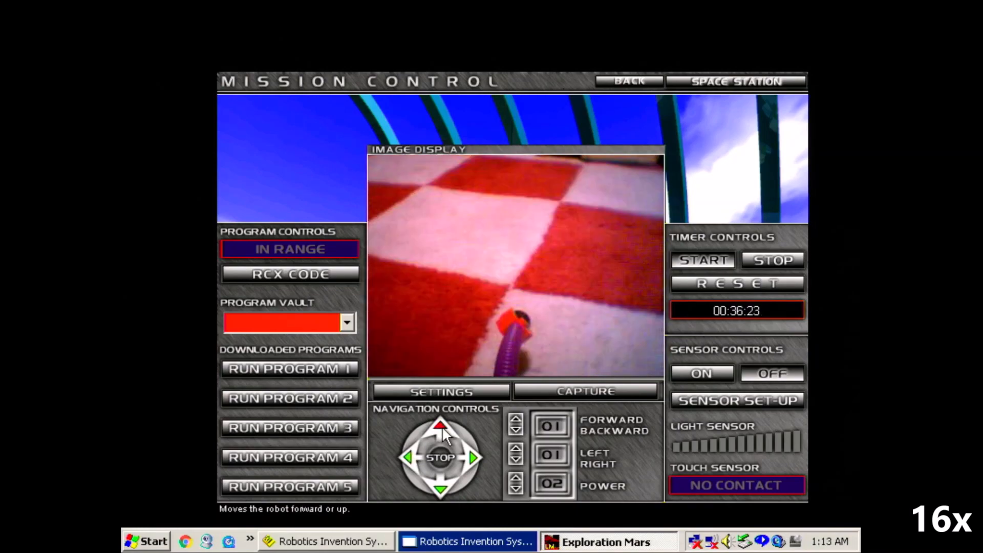
- Drive the rover forward with left and right turns past the yellow plate toward the dark base plate
left_click(474, 457)
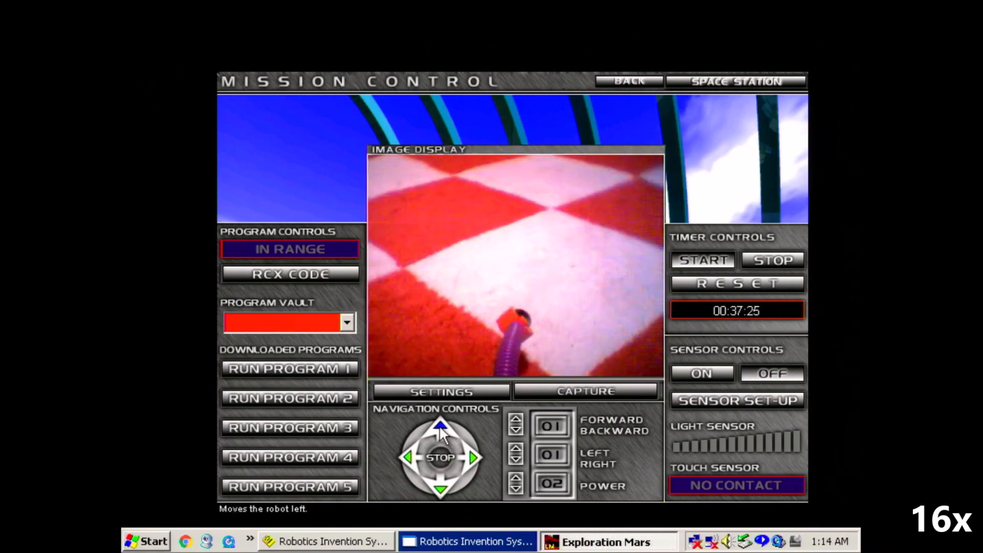
left_click(474, 457)
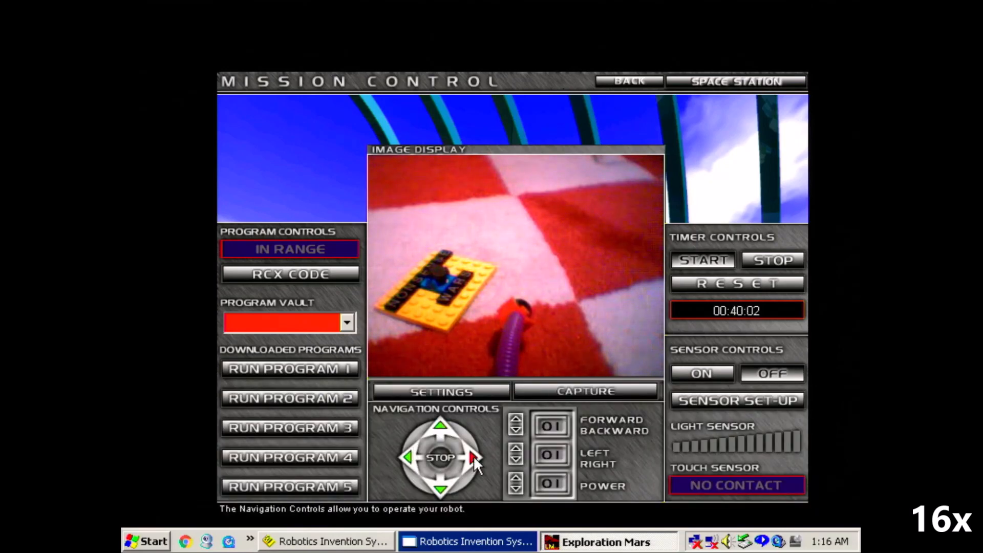
left_click(409, 457)
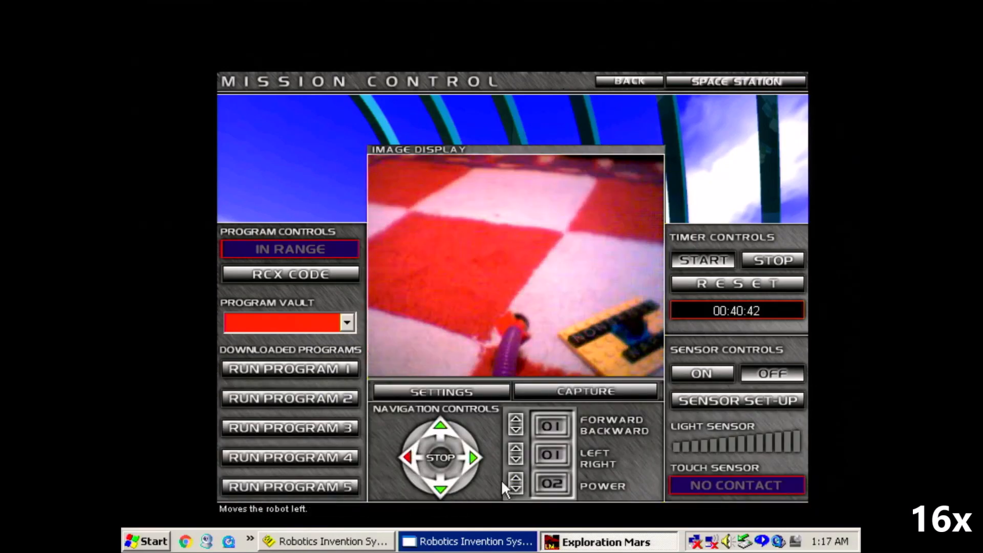
left_click(474, 458)
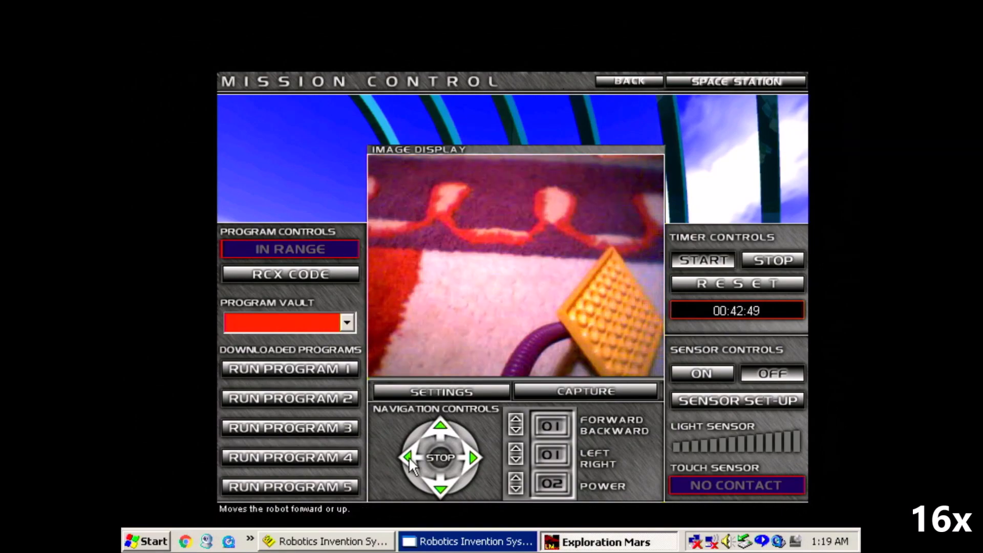
left_click(408, 457)
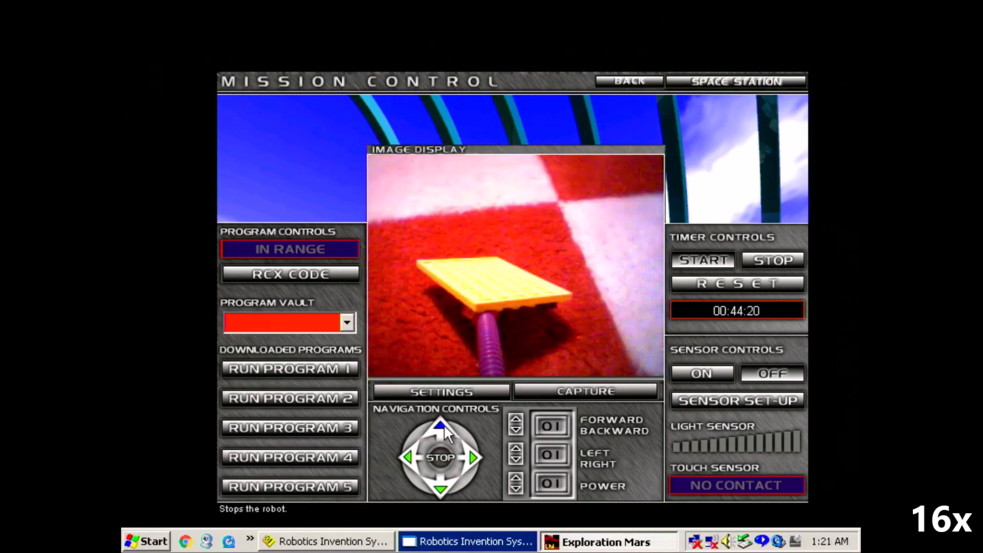
left_click(439, 427)
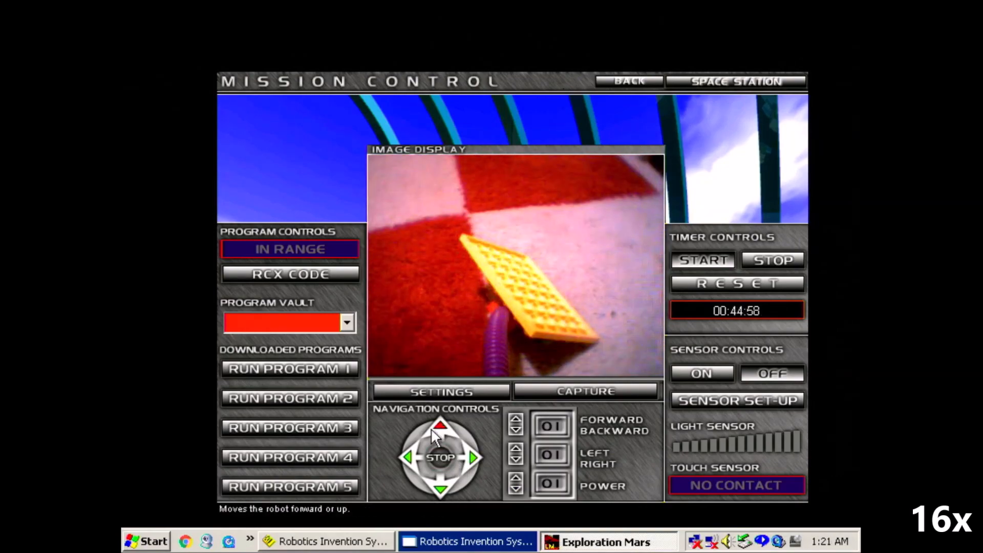
left_click(439, 429)
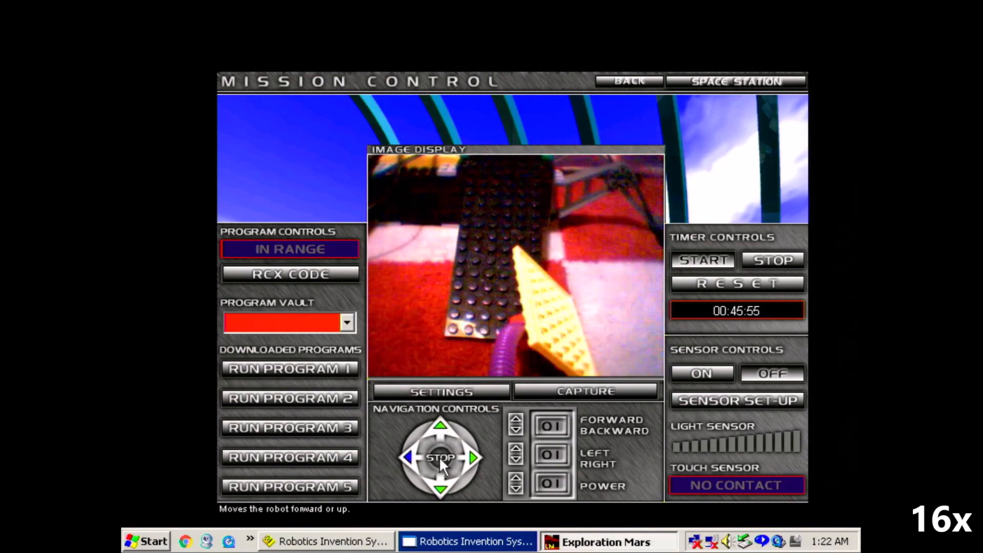
left_click(441, 429)
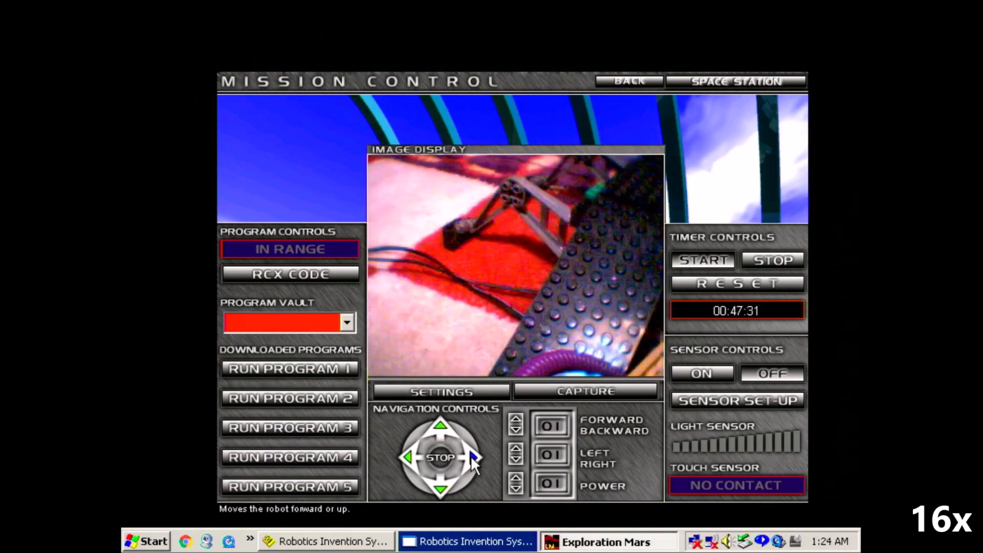
left_click(469, 458)
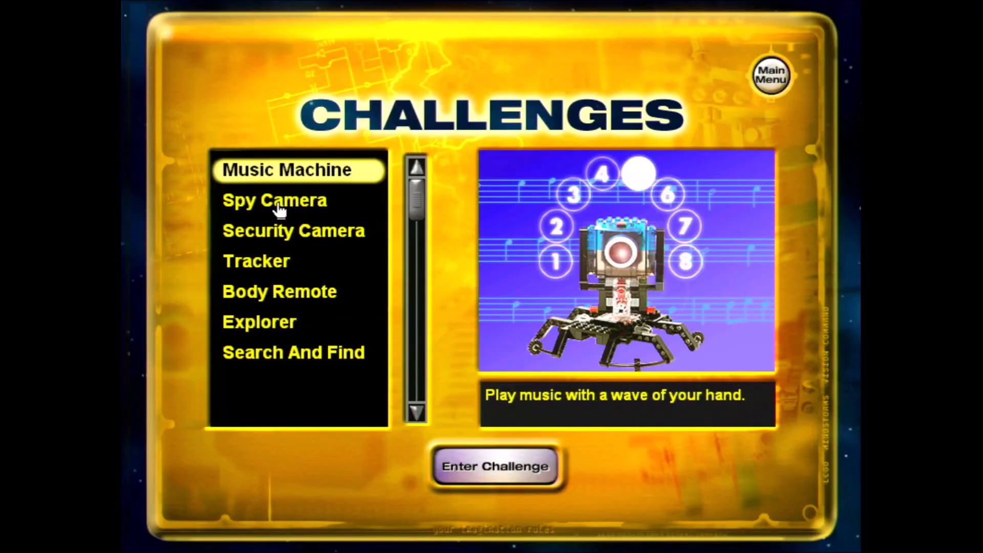
- Preview the Spy Camera and then the Security Camera challenges in the Challenges list
left_click(273, 200)
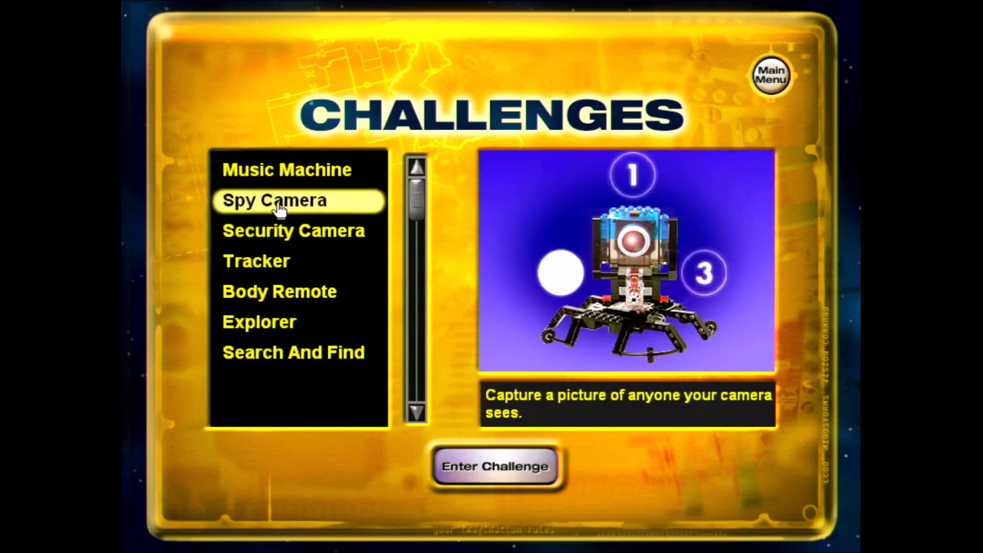
mouse_move(274, 237)
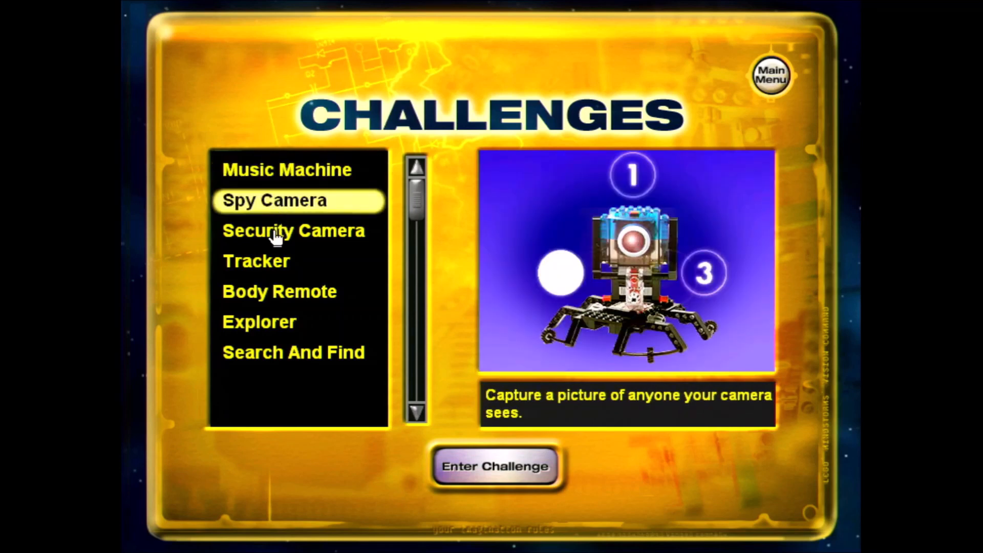
left_click(292, 230)
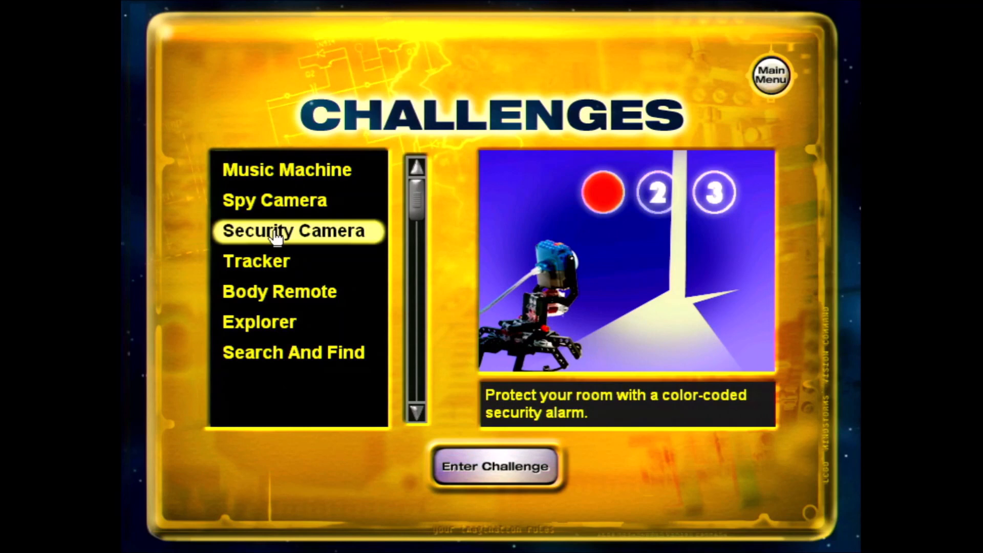
mouse_move(274, 271)
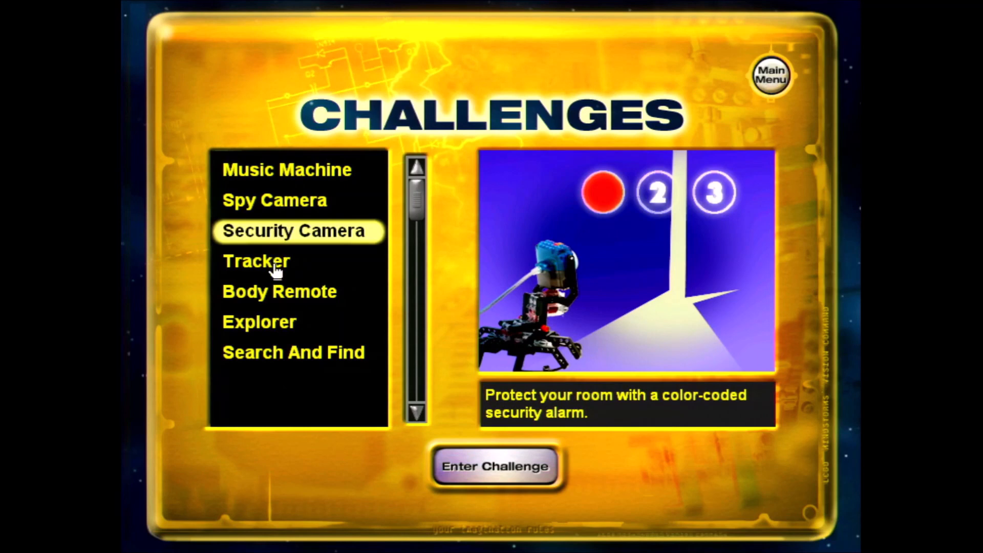